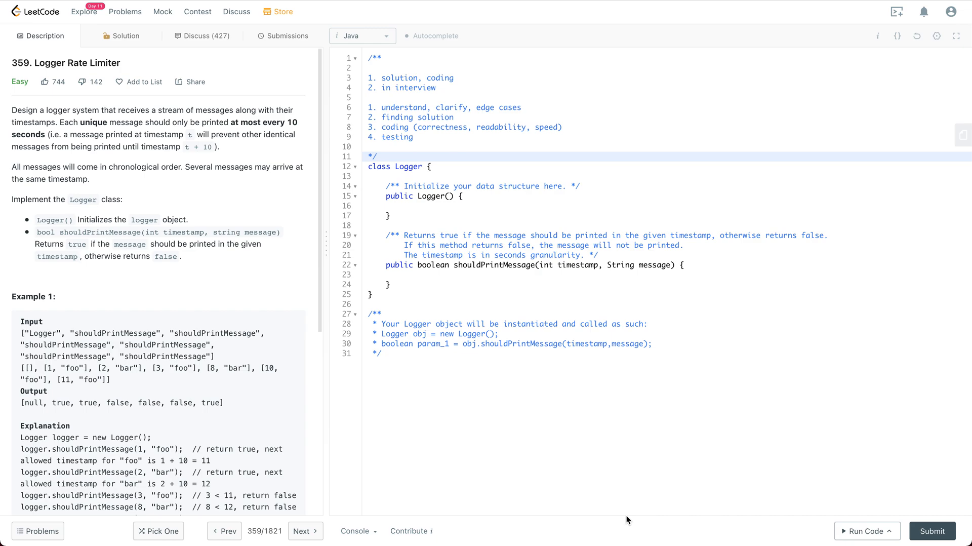
mouse_move(443, 324)
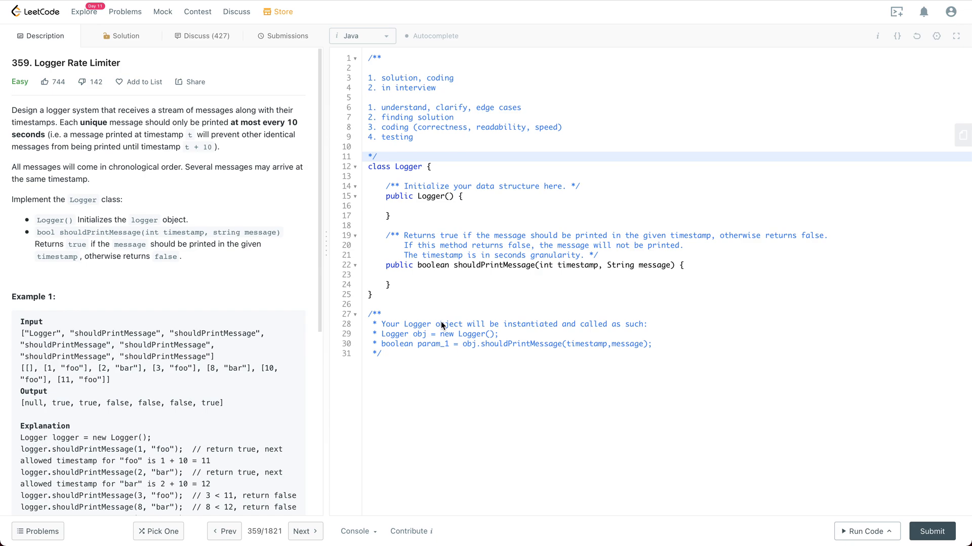
mouse_move(420, 286)
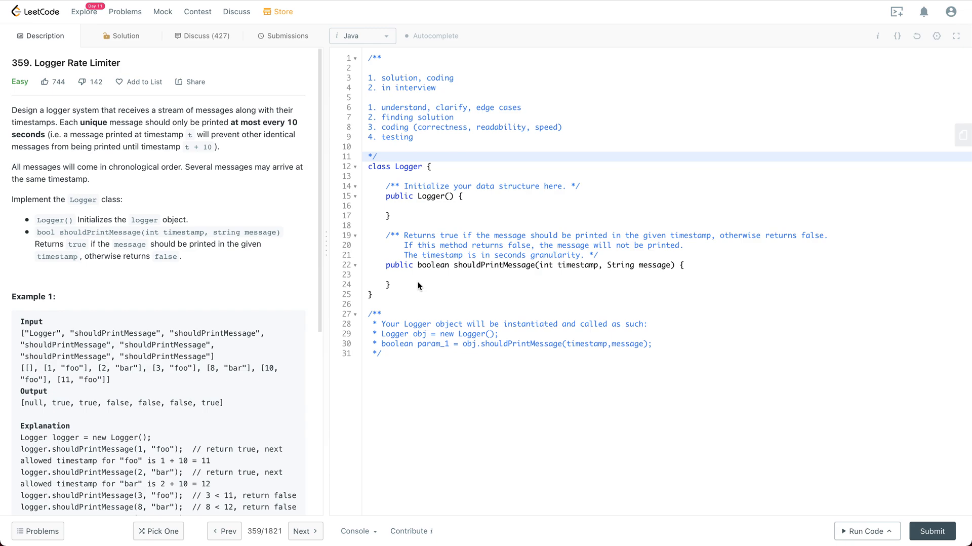
- Note map<message, last_printed_timestamp_of_the_message> under the 'finding solution' planning line
scroll("down", 3)
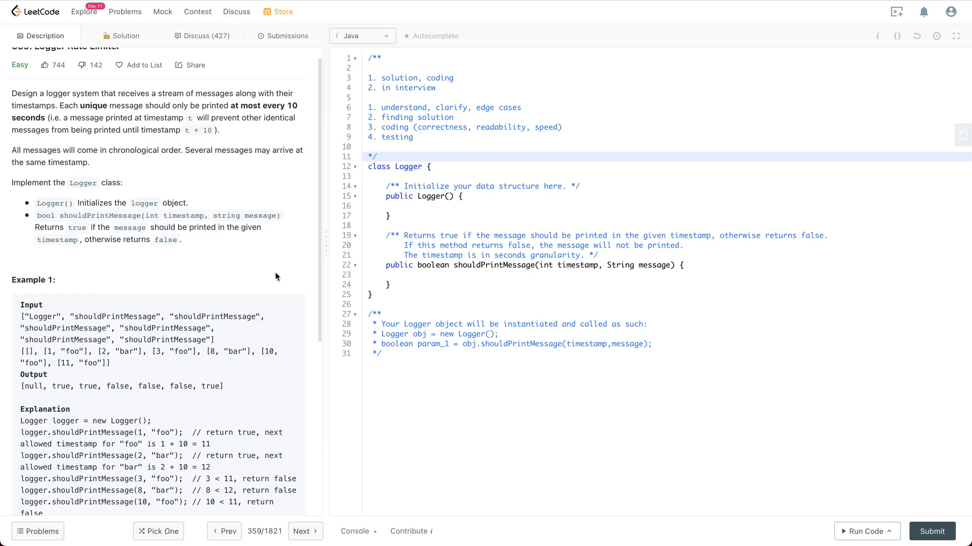
scroll("down", 3)
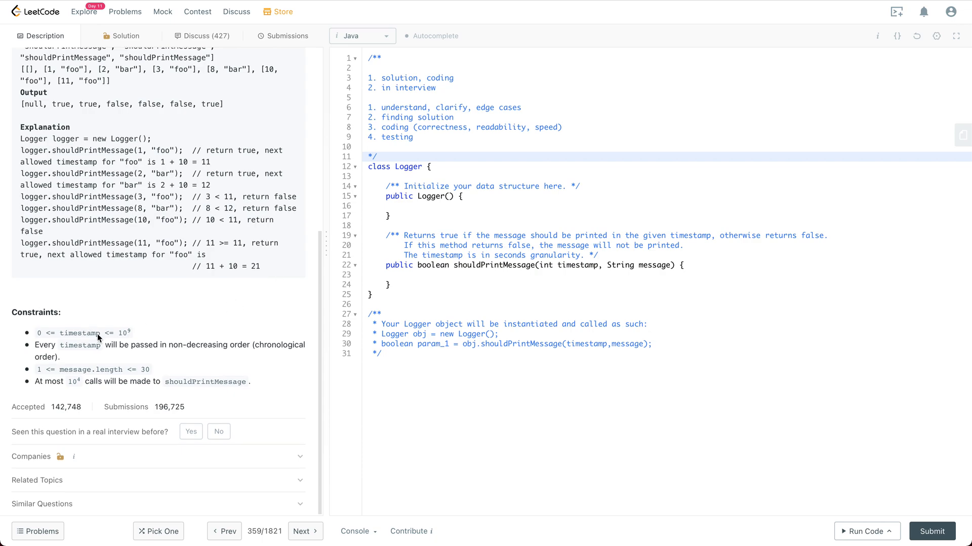
mouse_move(54, 338)
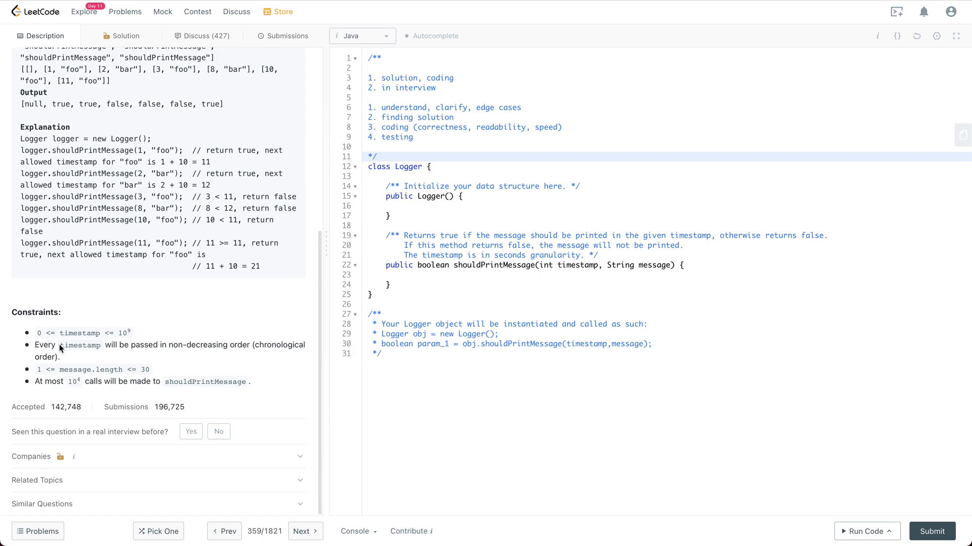
mouse_move(150, 352)
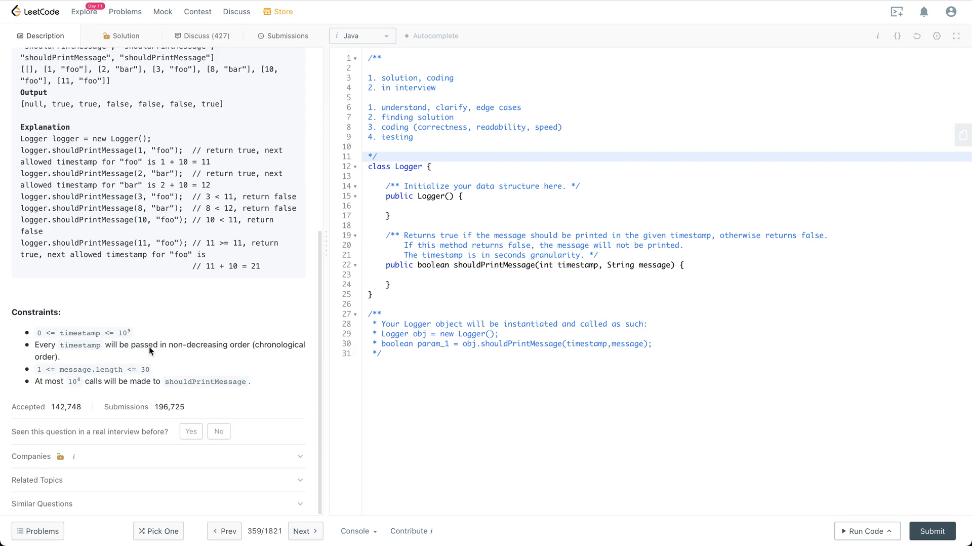
mouse_move(226, 351)
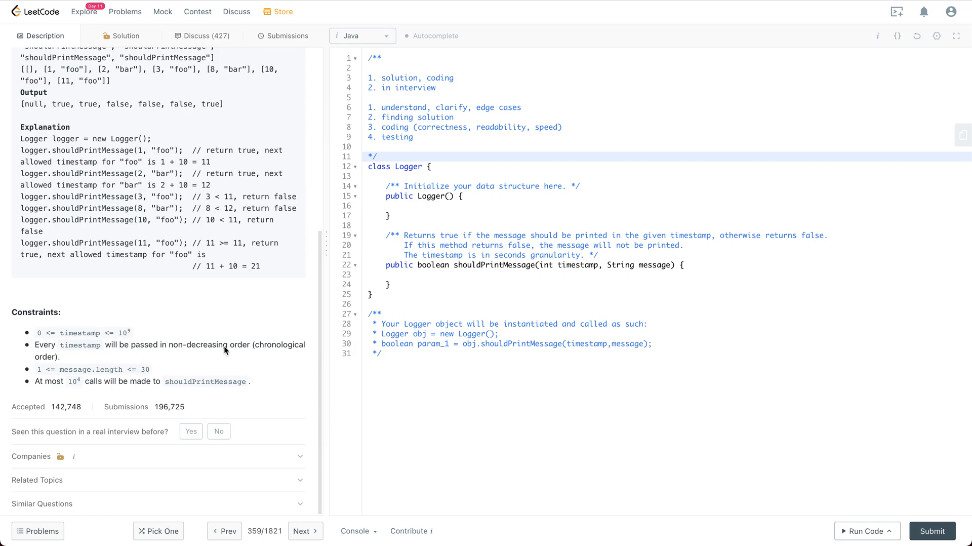
mouse_move(123, 372)
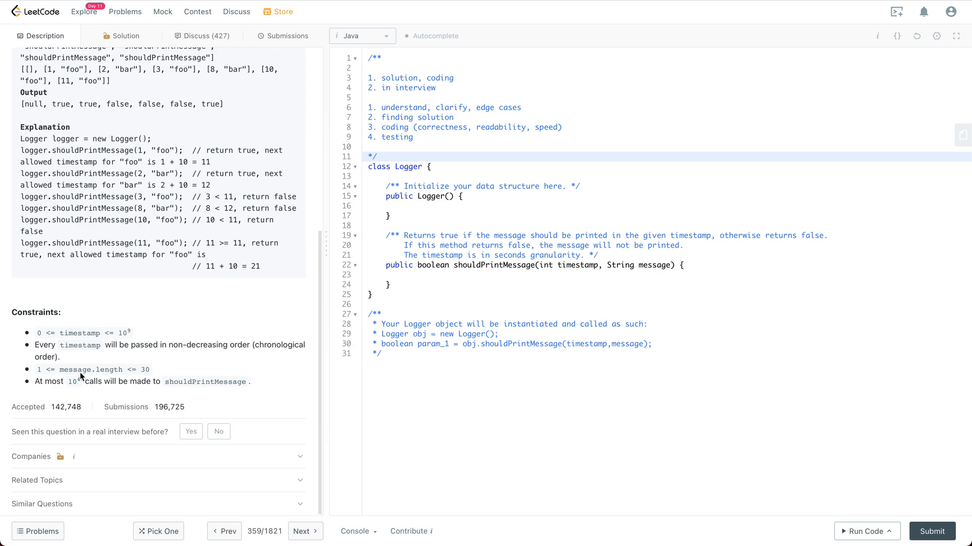
mouse_move(59, 388)
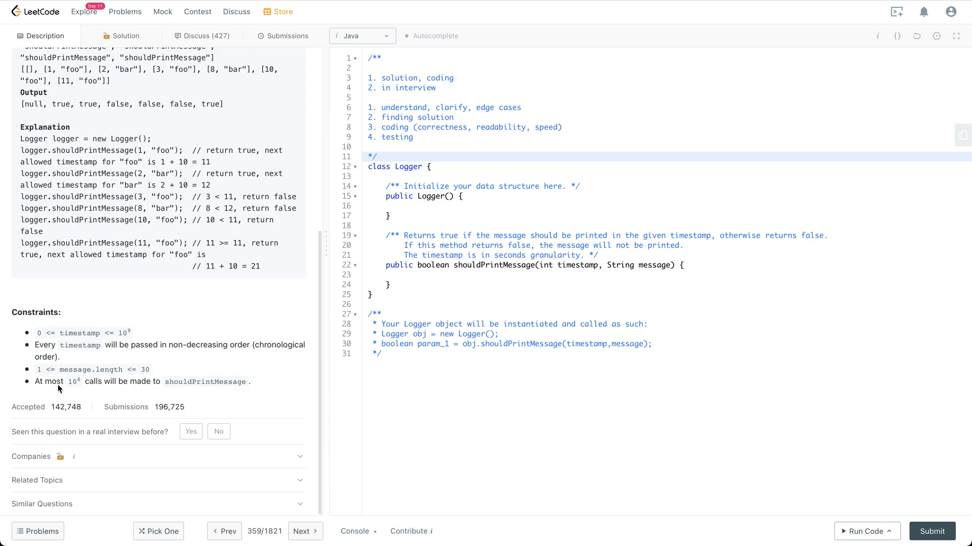
mouse_move(89, 390)
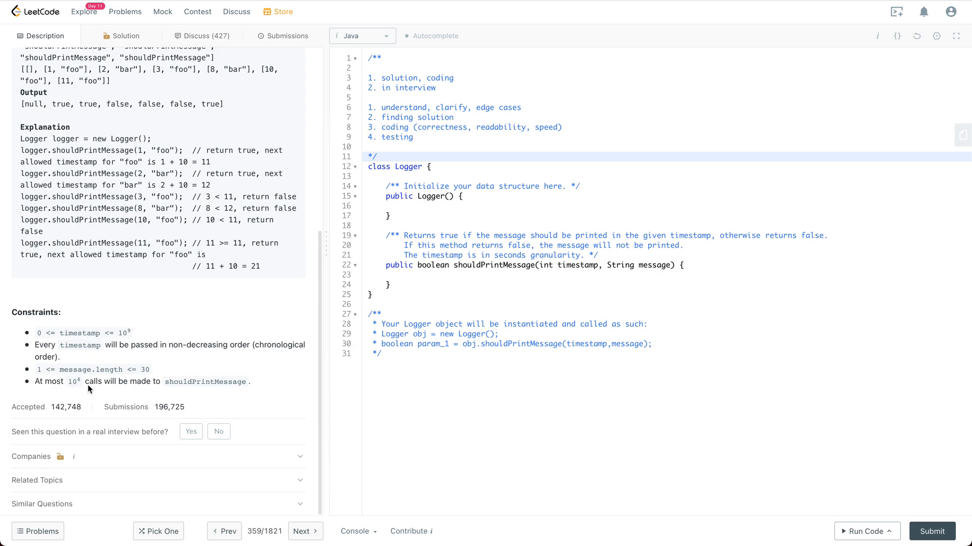
mouse_move(197, 387)
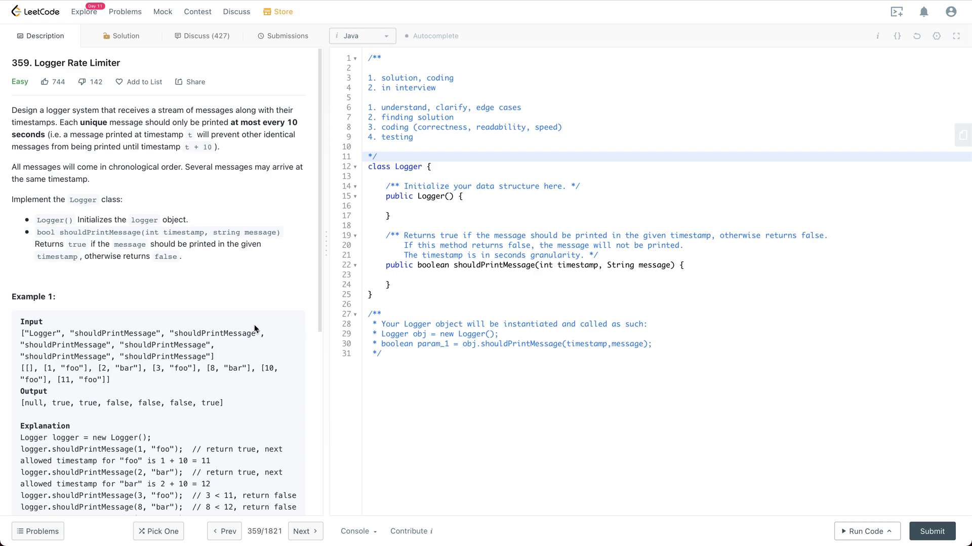
mouse_move(316, 275)
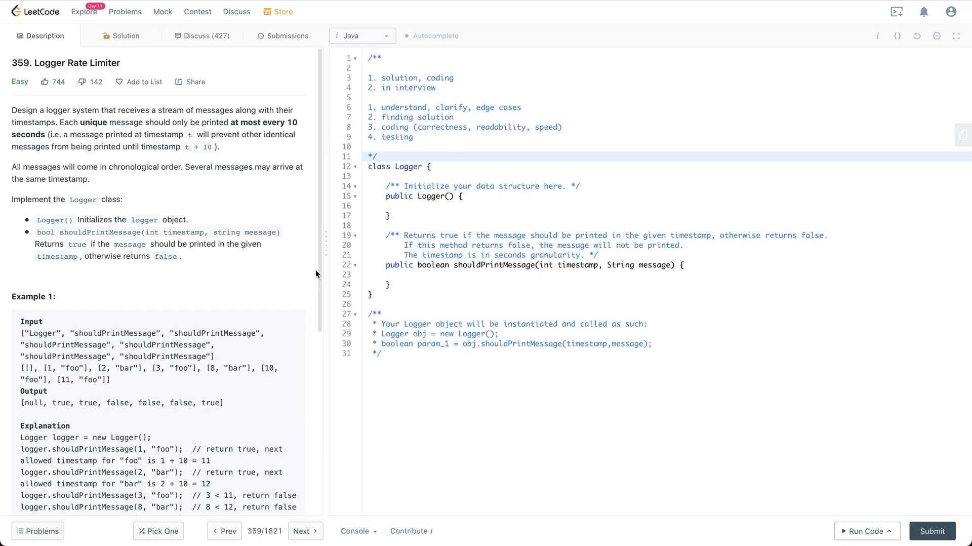
mouse_move(379, 228)
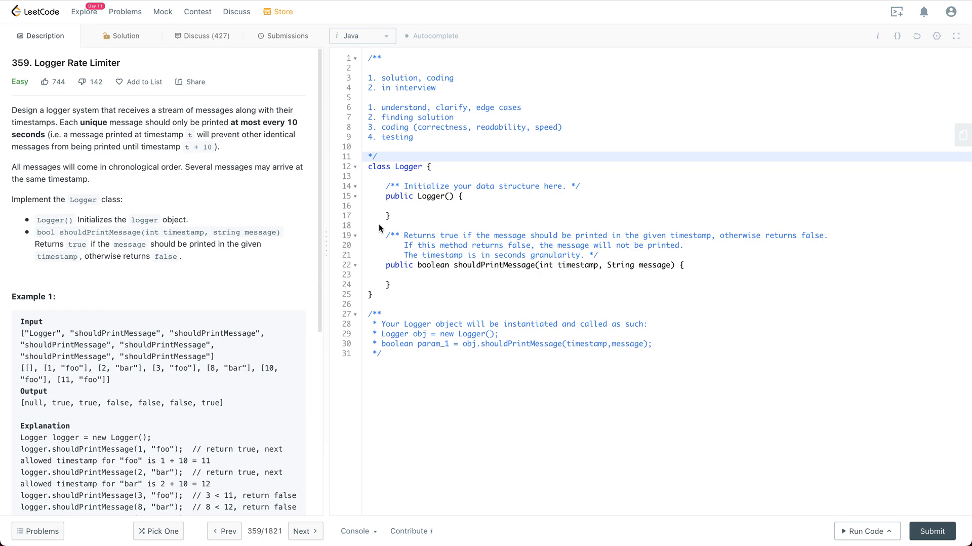
mouse_move(487, 130)
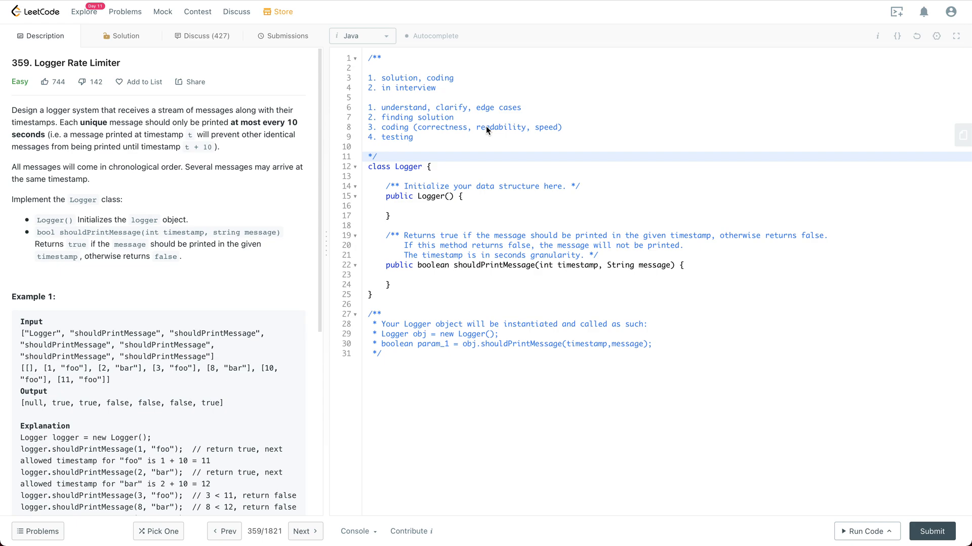
left_click(455, 118)
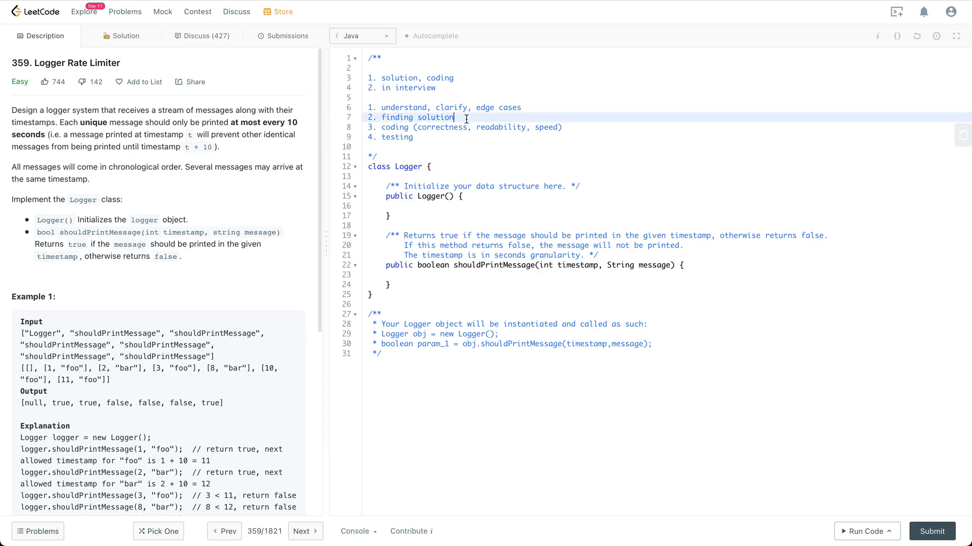
type("map<")
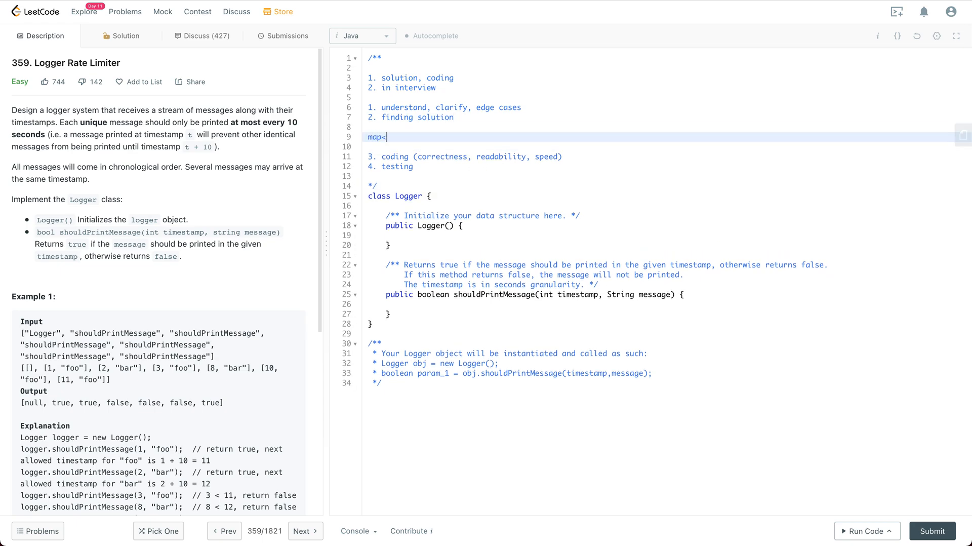
type(">")
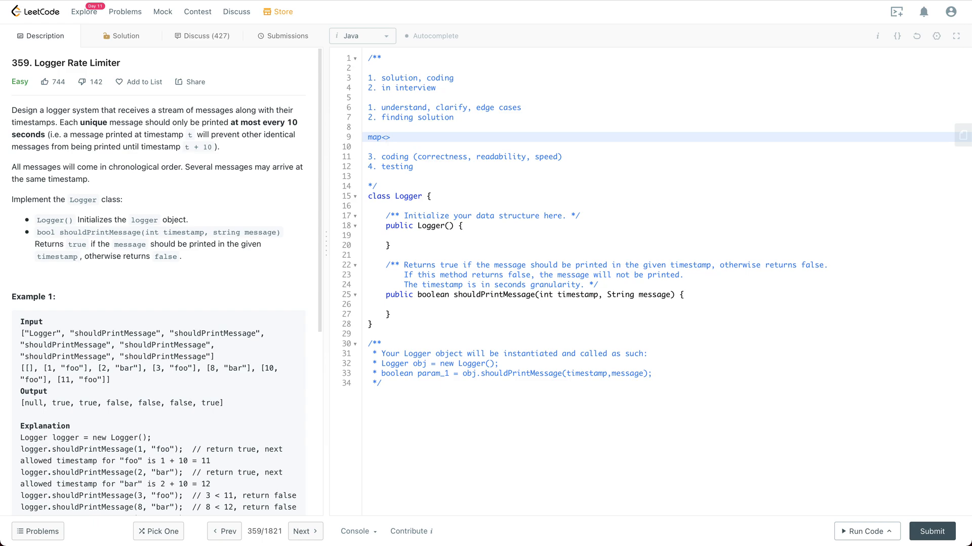
type("message,")
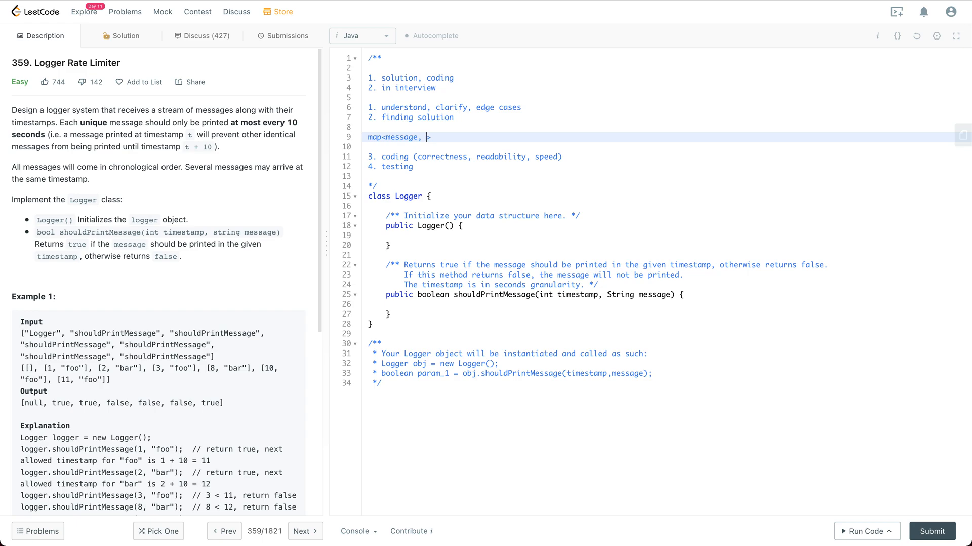
type("las")
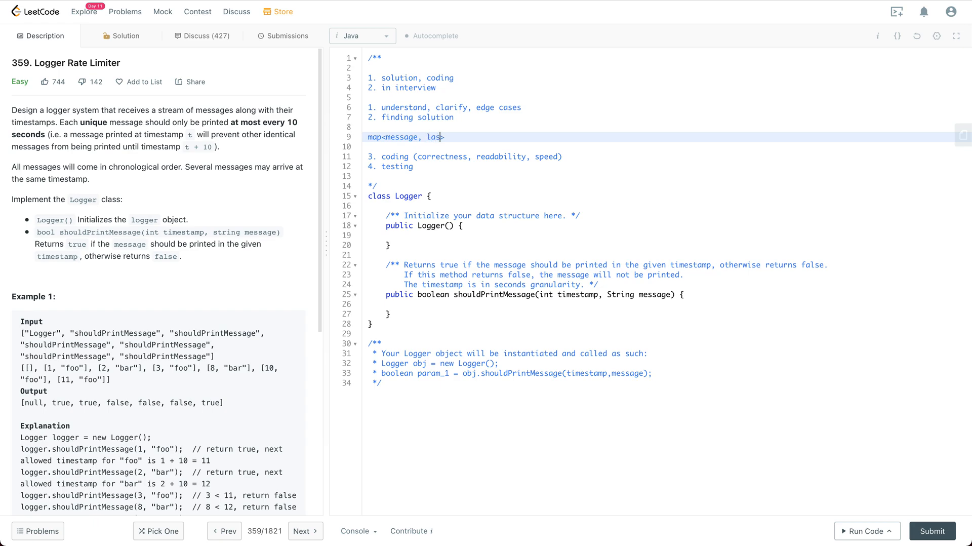
type("t_printe")
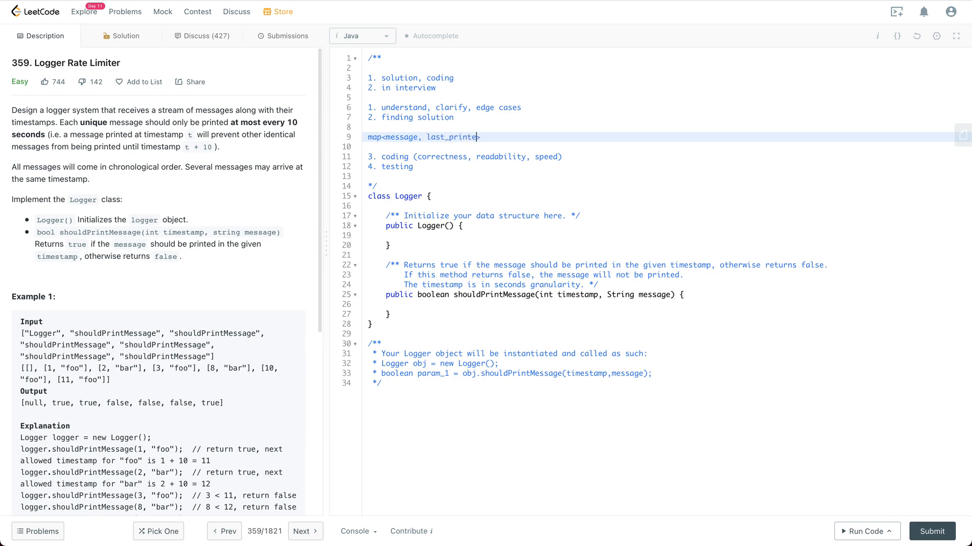
type("d_timestamp")
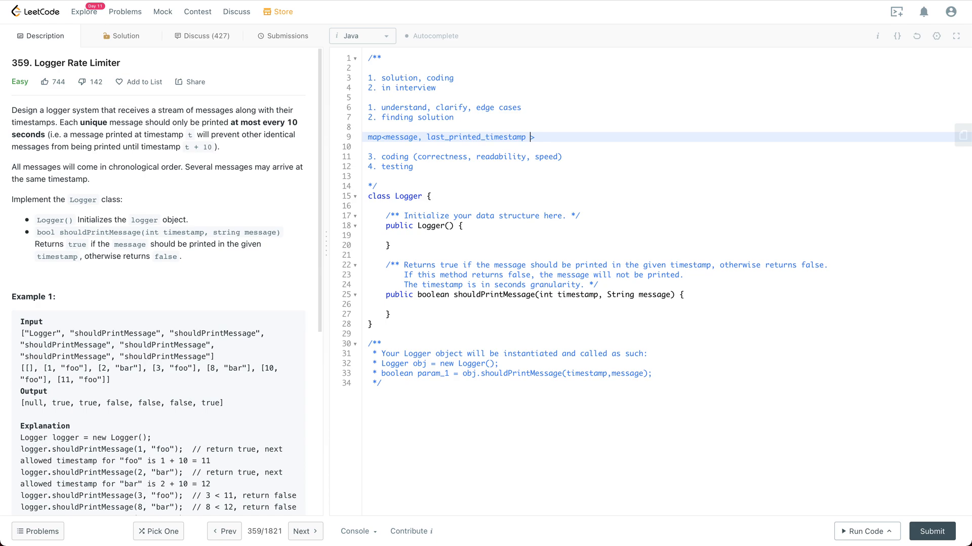
type("_of_th")
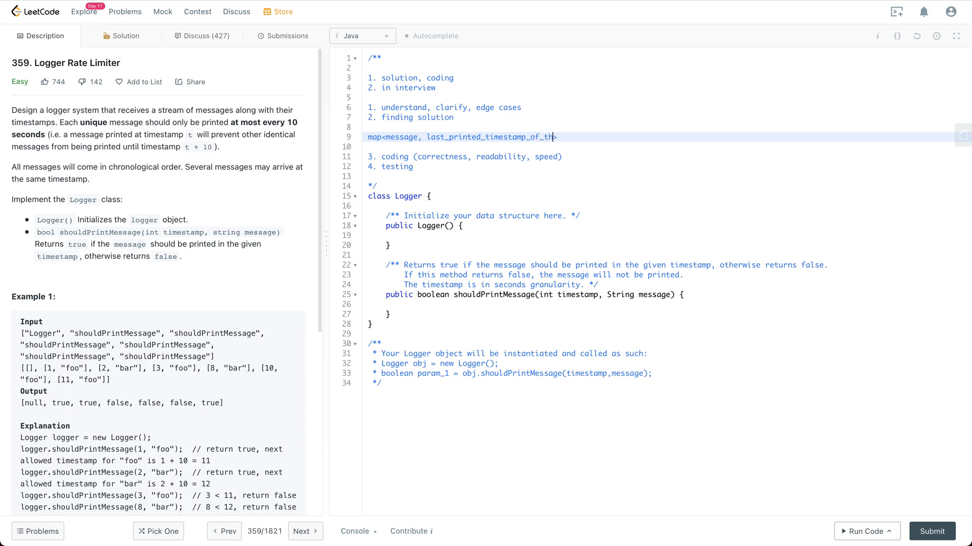
type("e_message>")
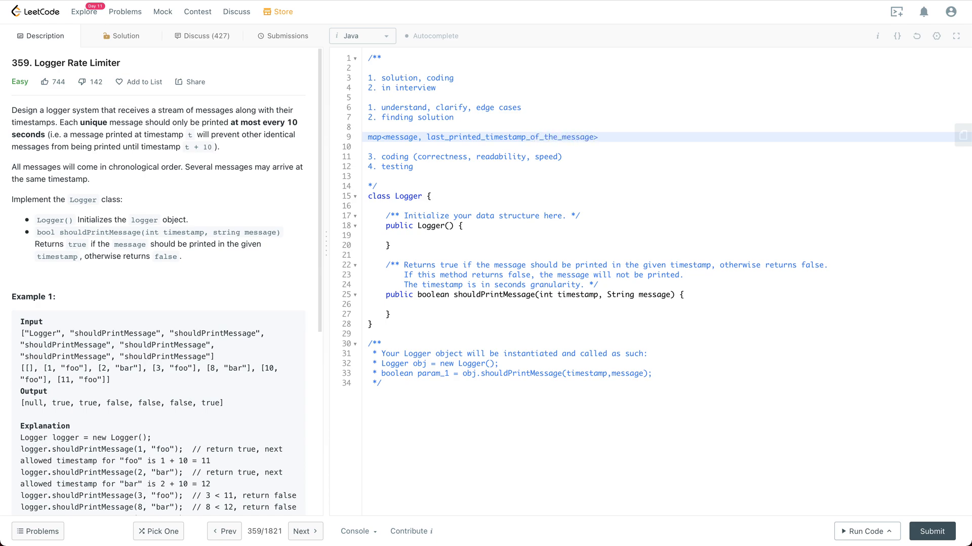
left_click(601, 137)
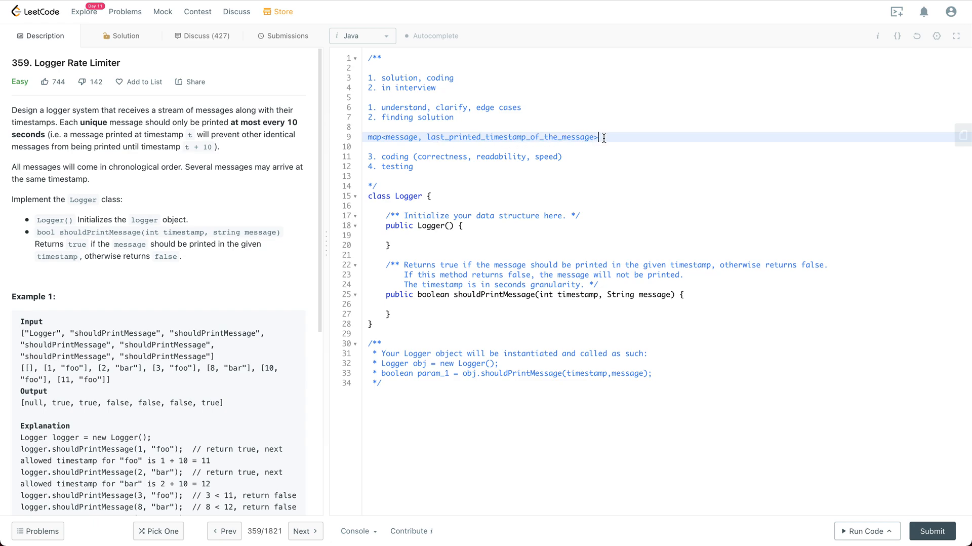
- Add the example entry map {'msg': 11} to the notes and select the shouldPrintMessage method name
type("map {}")
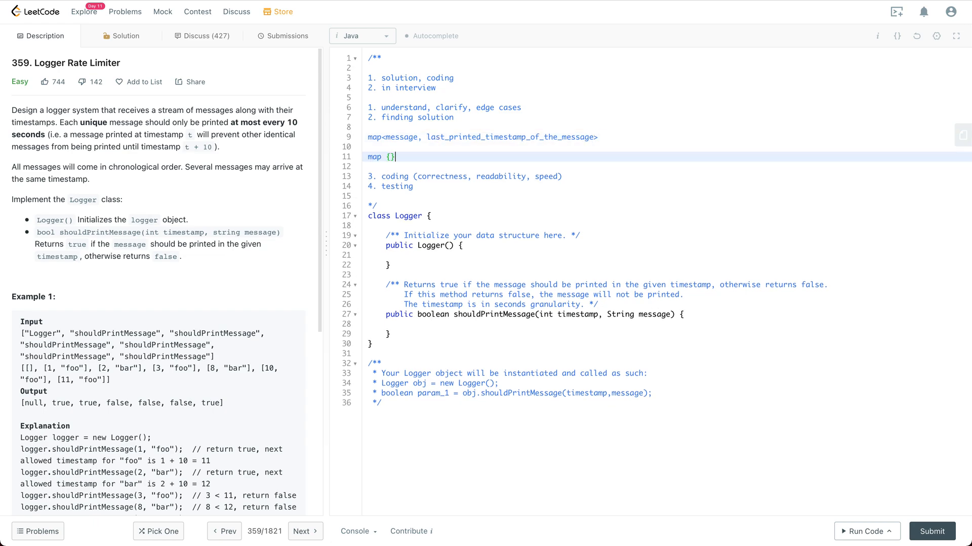
type("'m'")
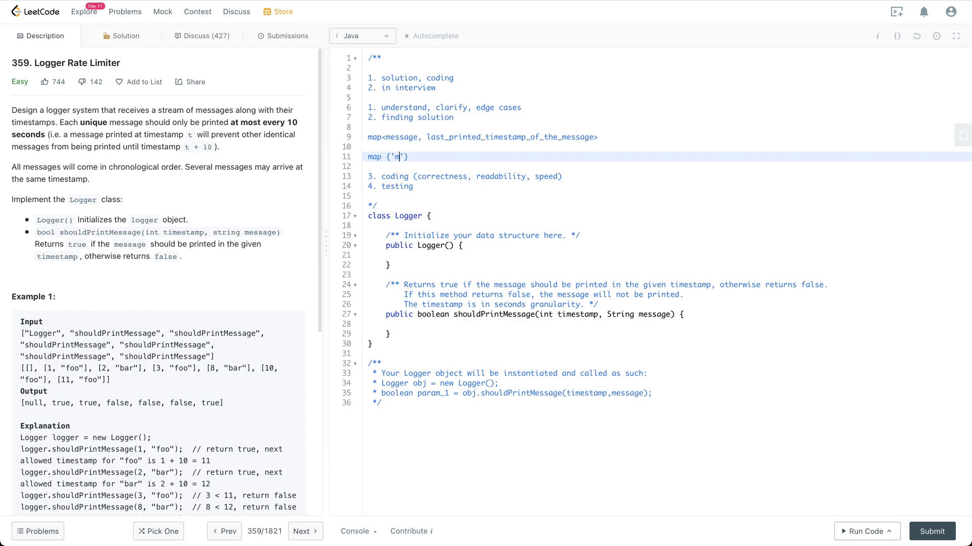
type("sg':")
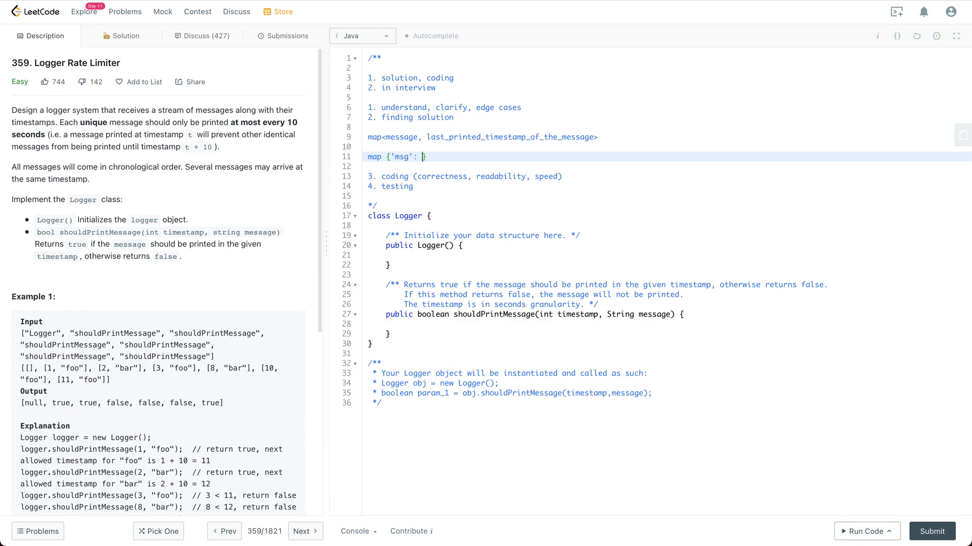
type("1")
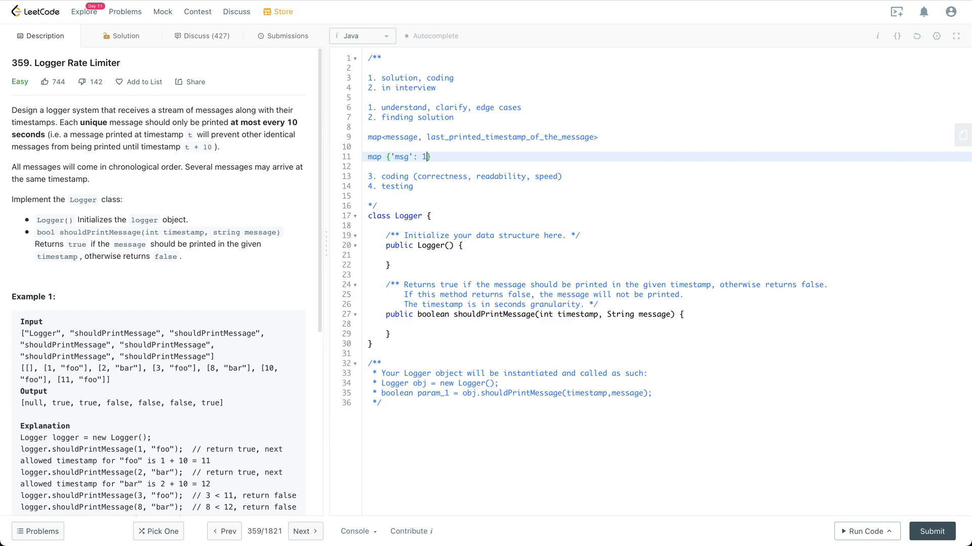
mouse_move(473, 158)
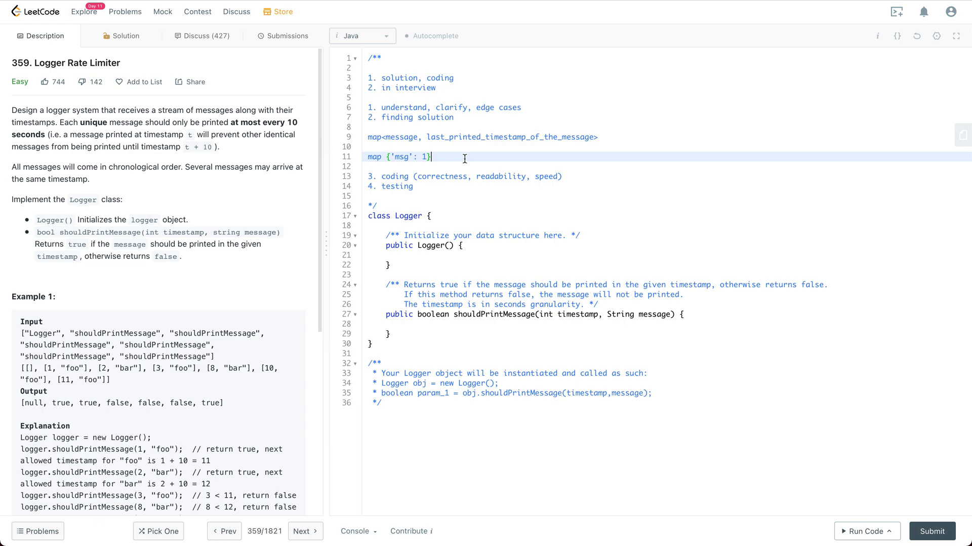
mouse_move(462, 177)
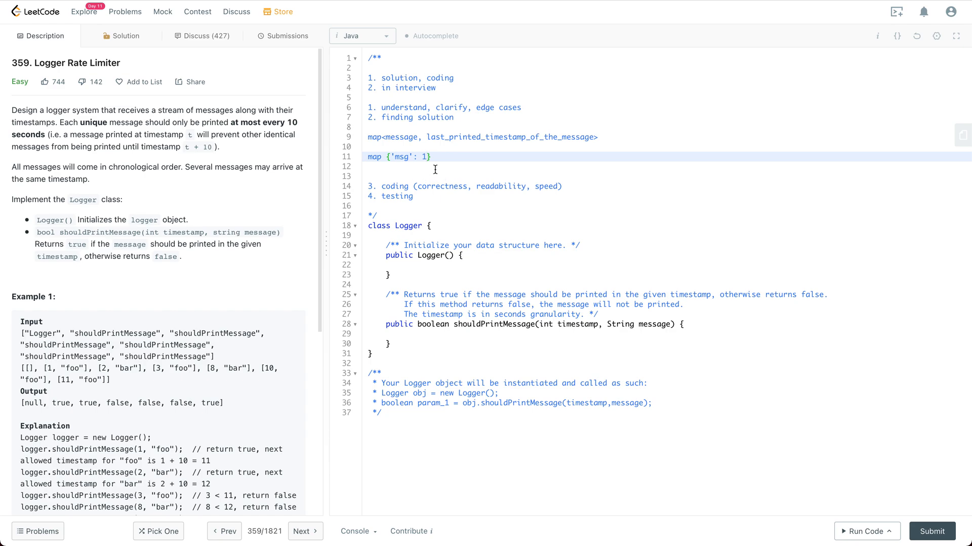
type("1")
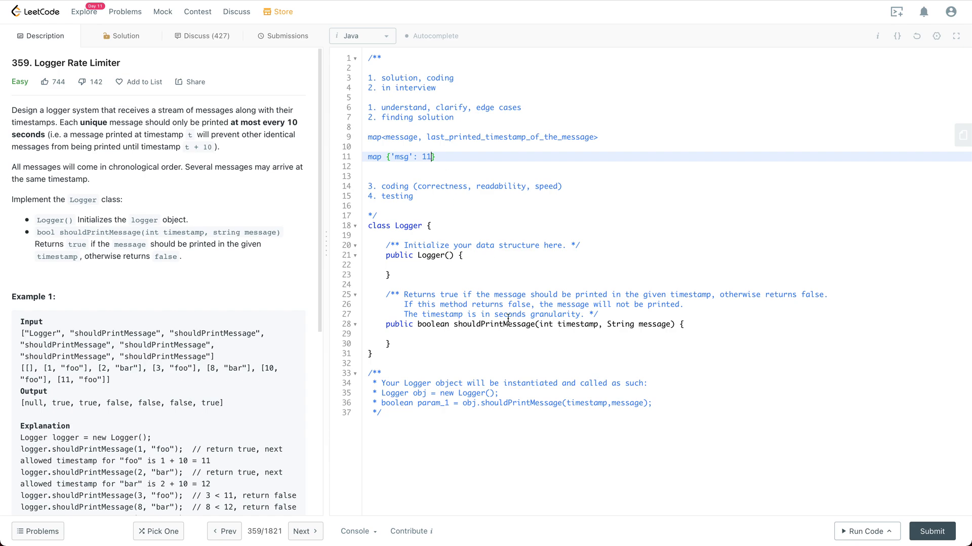
double_click(494, 323)
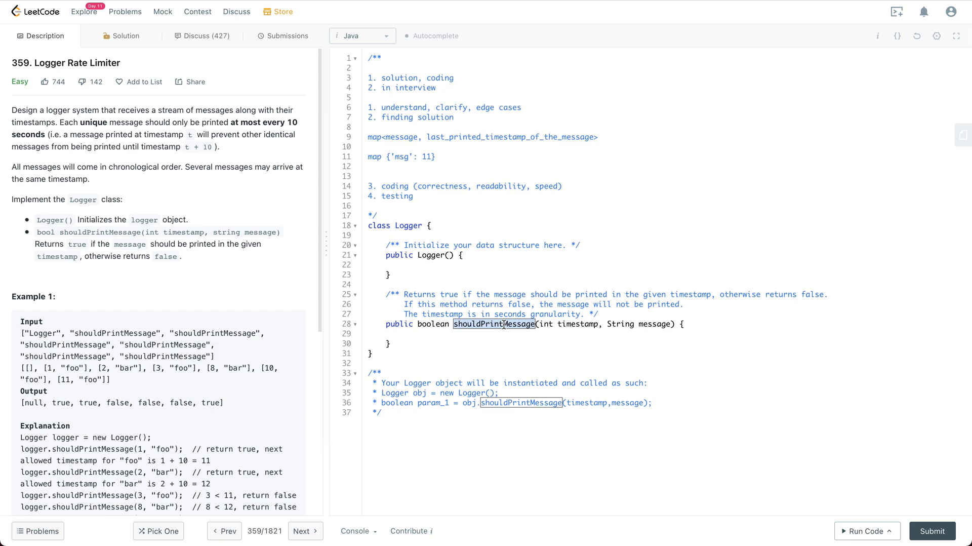
mouse_move(441, 175)
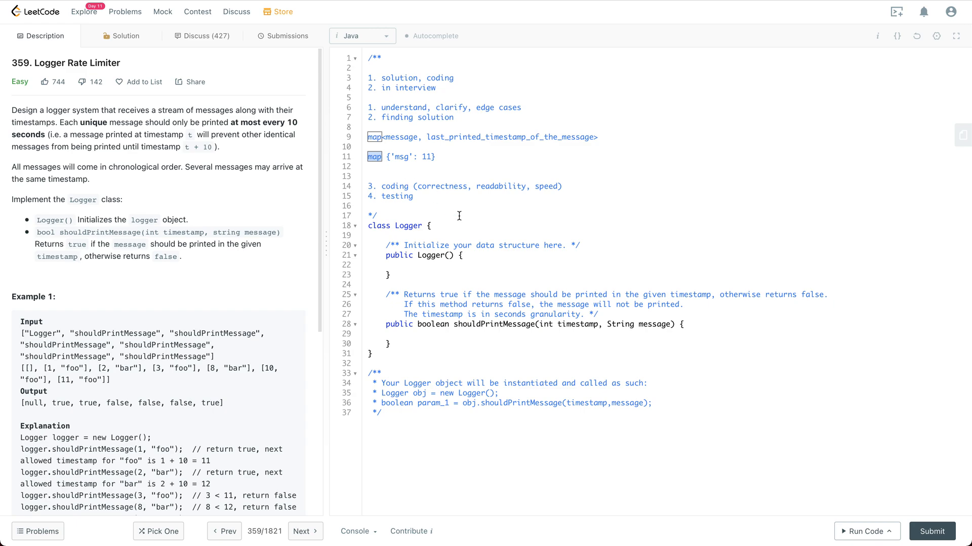
mouse_move(519, 277)
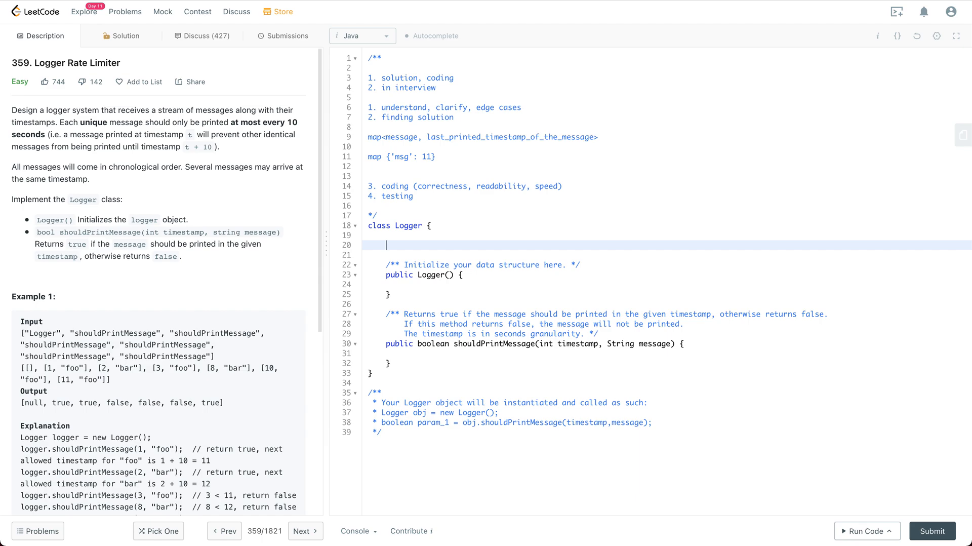
- Declare the field private Map<String, Integer> messageLastTs in the Logger class
type("privagte")
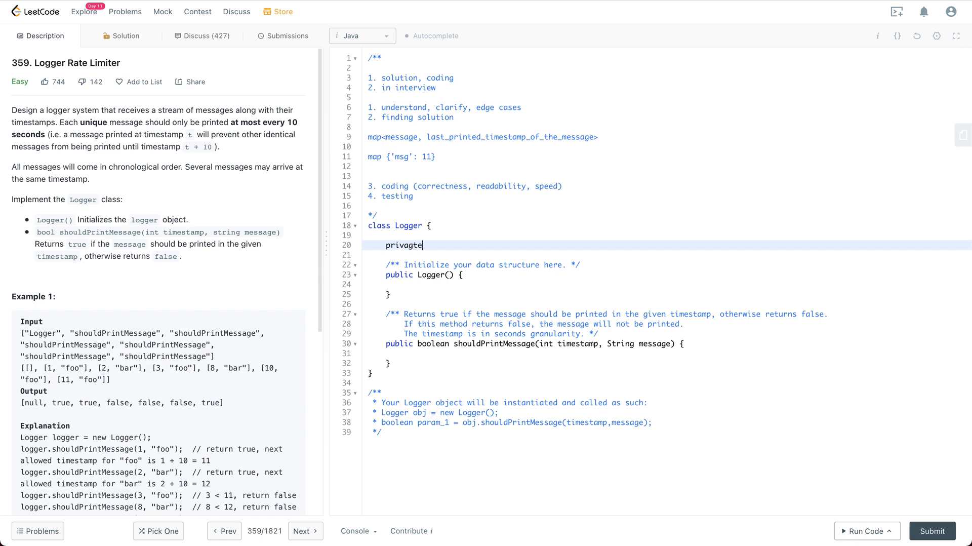
type("Map<")
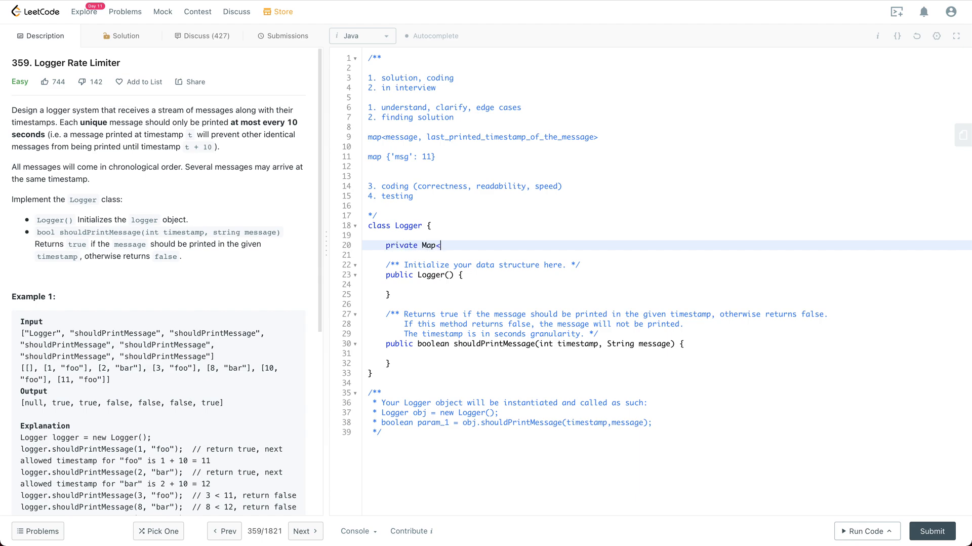
type(">")
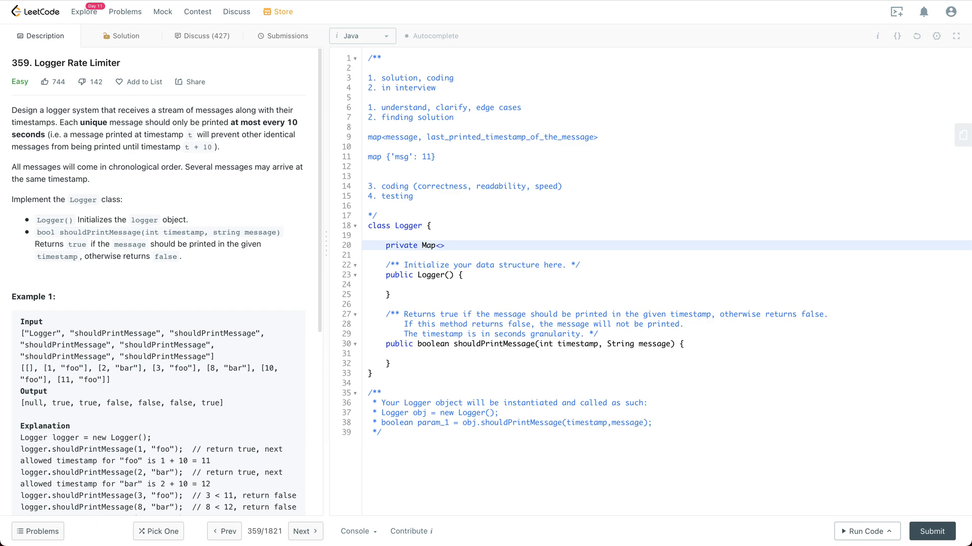
type("String, Int")
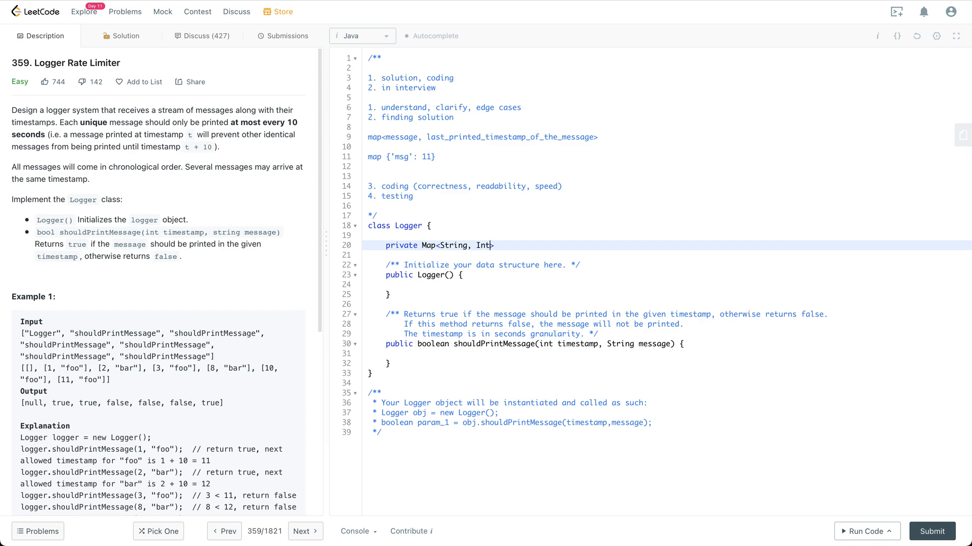
type("eger>")
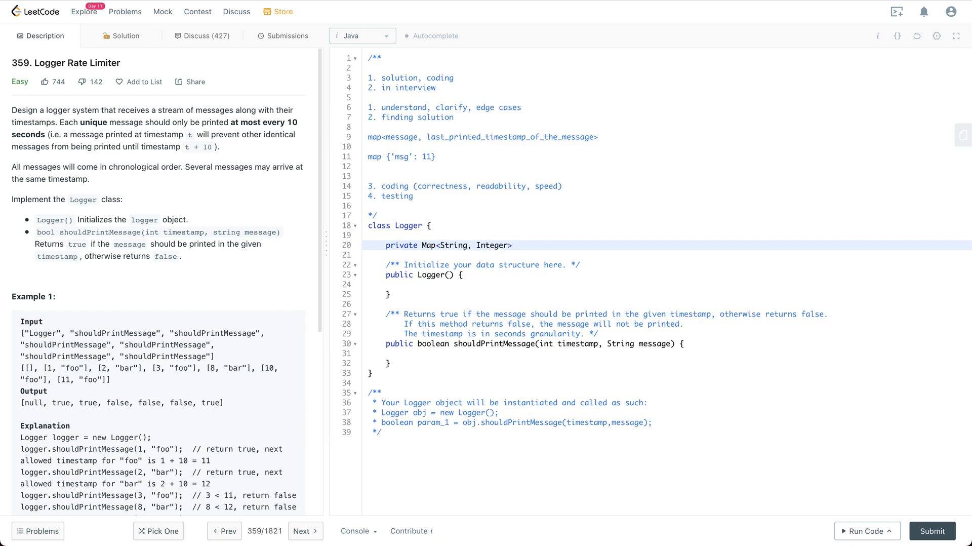
left_click(518, 245)
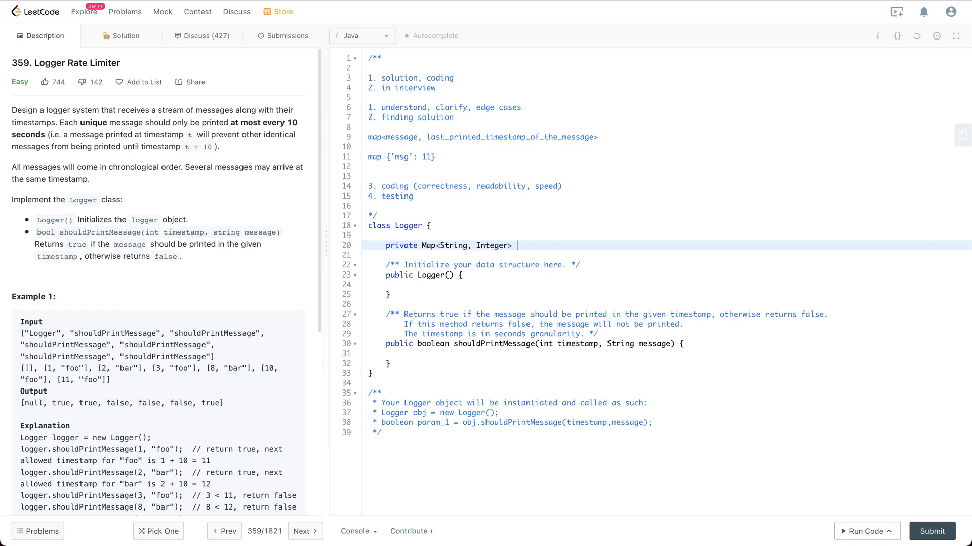
type("message")
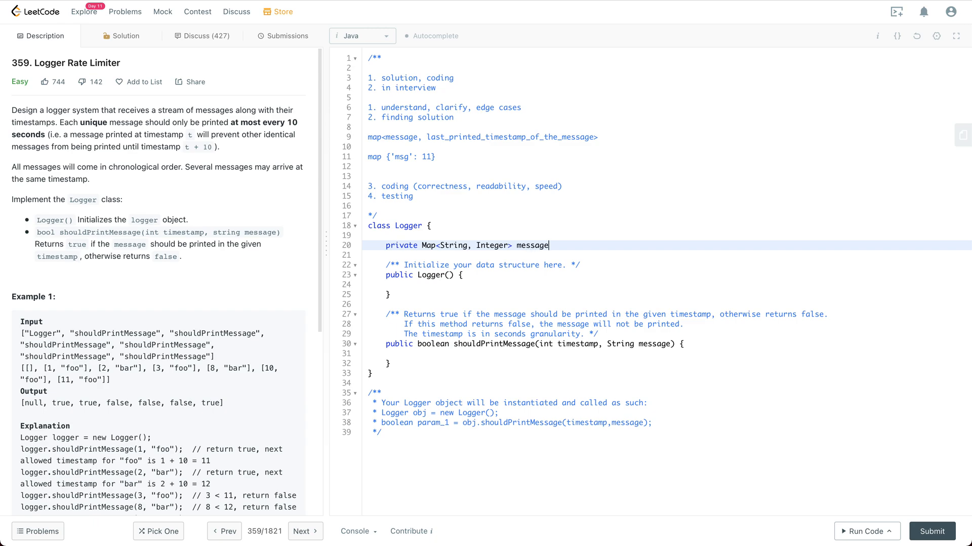
type("LastTs;")
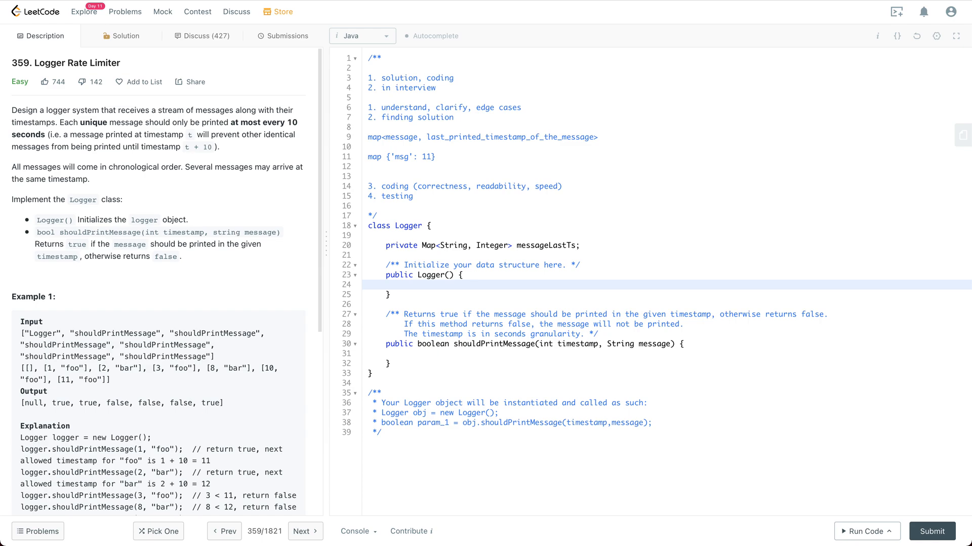
left_click(540, 234)
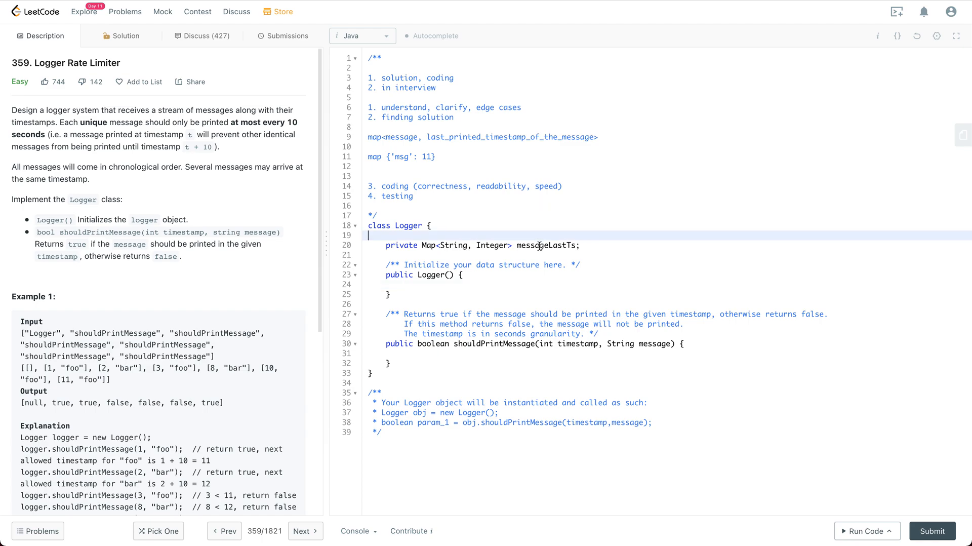
- Initialise messageLastTs = new HashMap<>(); in the Logger constructor
type("messageLastTs =")
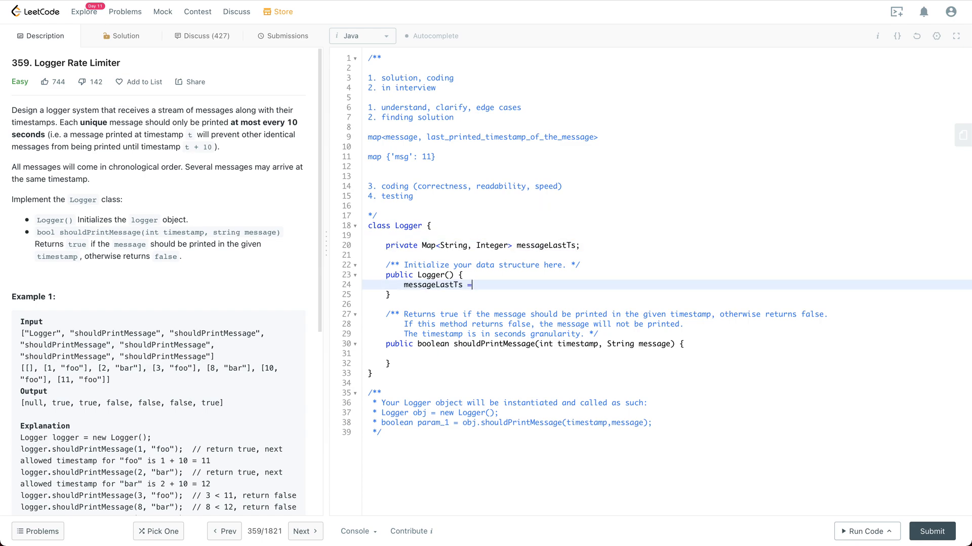
type("new Hash")
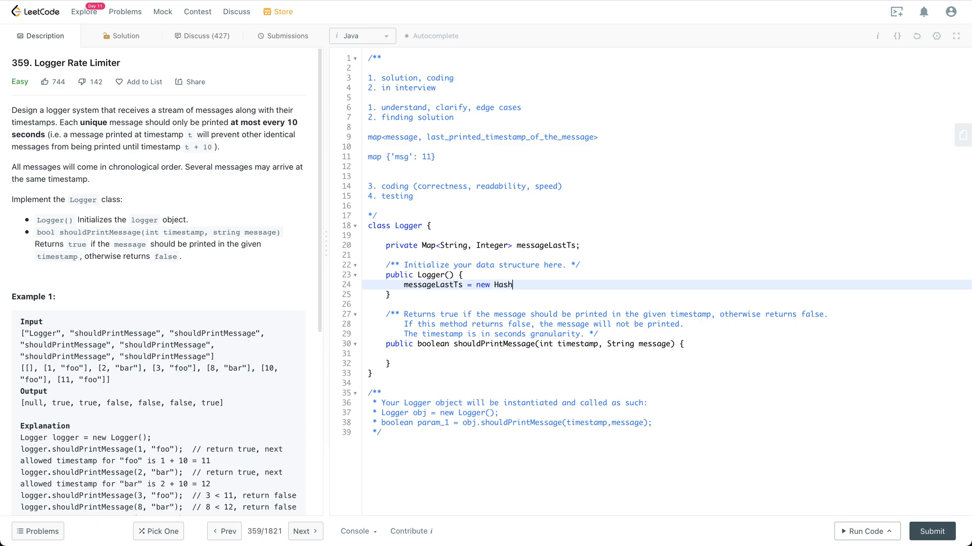
type("Map")
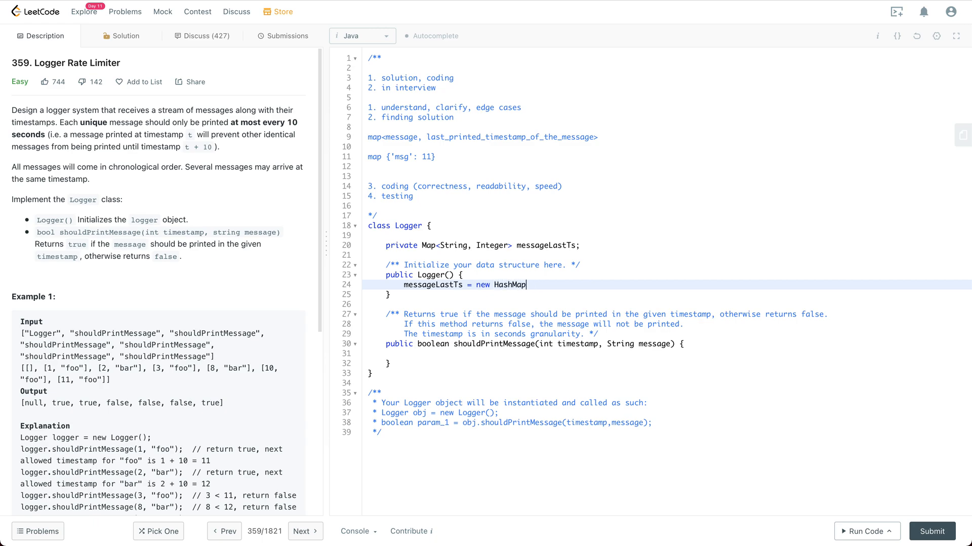
type("<>();")
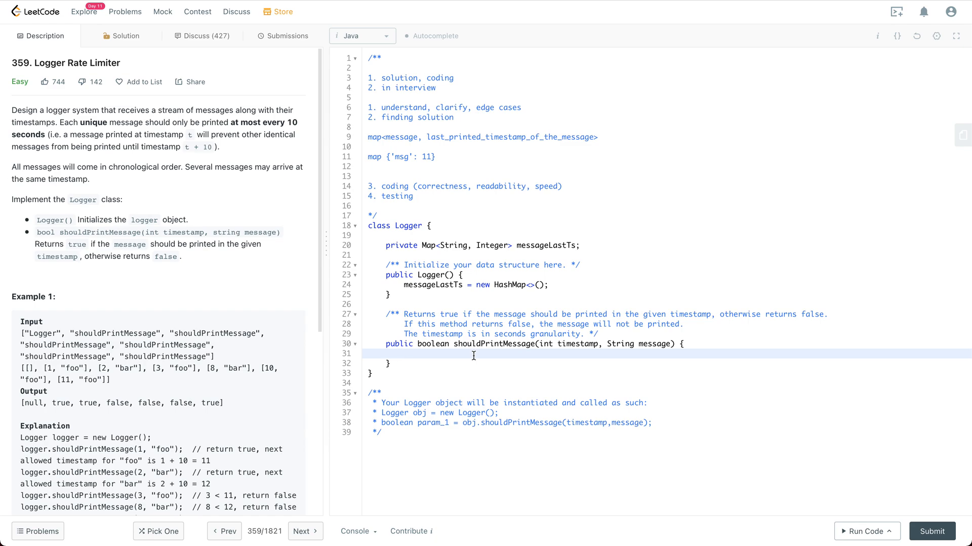
mouse_move(523, 354)
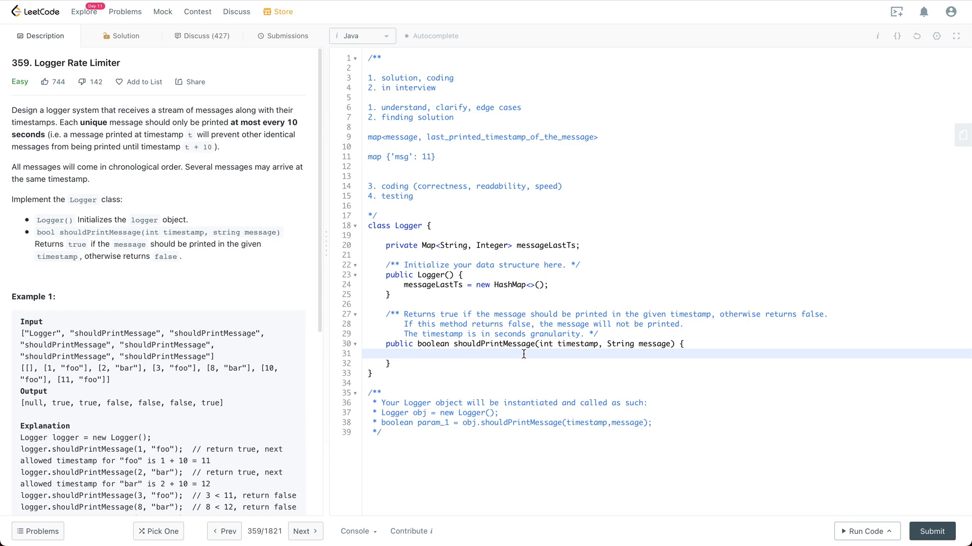
- Return true when !messageLastTs.containsKey(message) in shouldPrintMessage
type("if () {}")
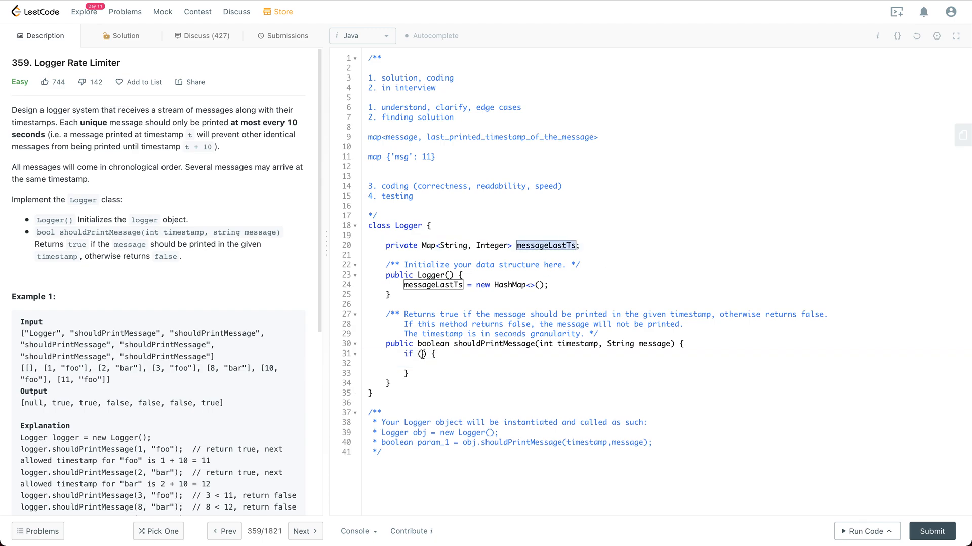
type("messageLastTs.contains")
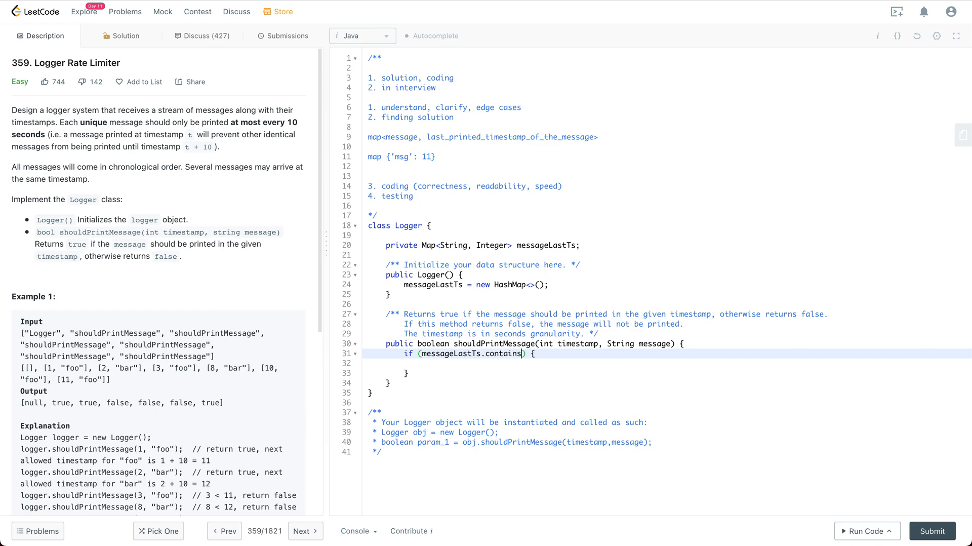
type("Key")
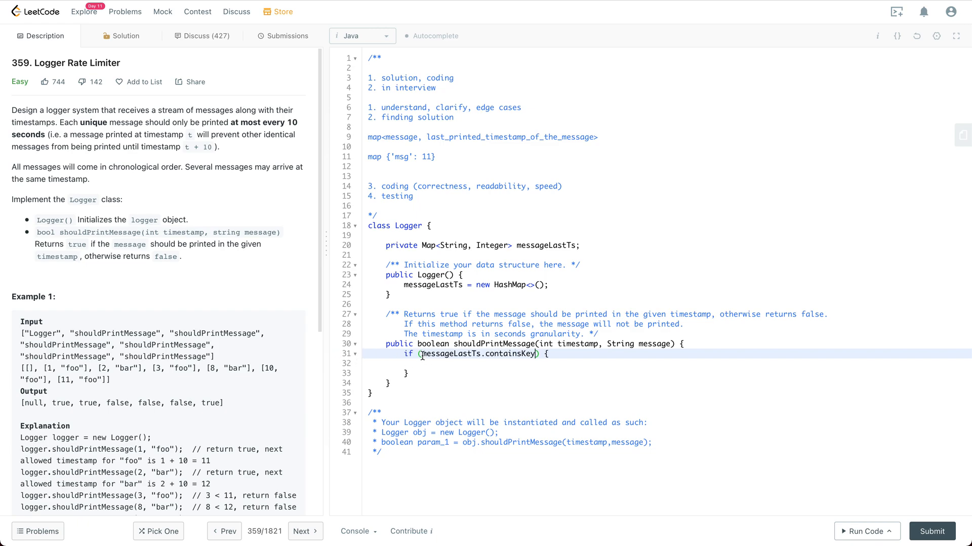
type("!")
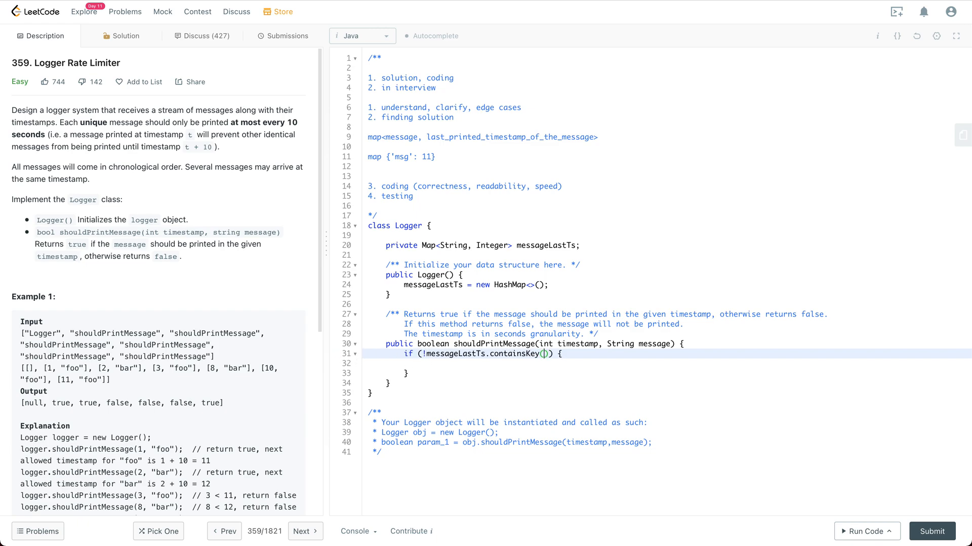
type("message")
left_click(667, 363)
type("return")
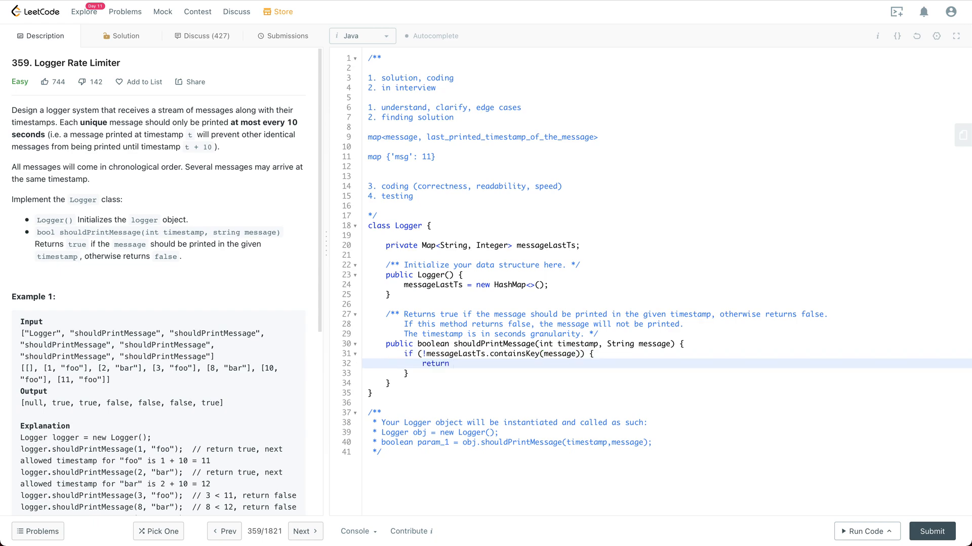
type("true;")
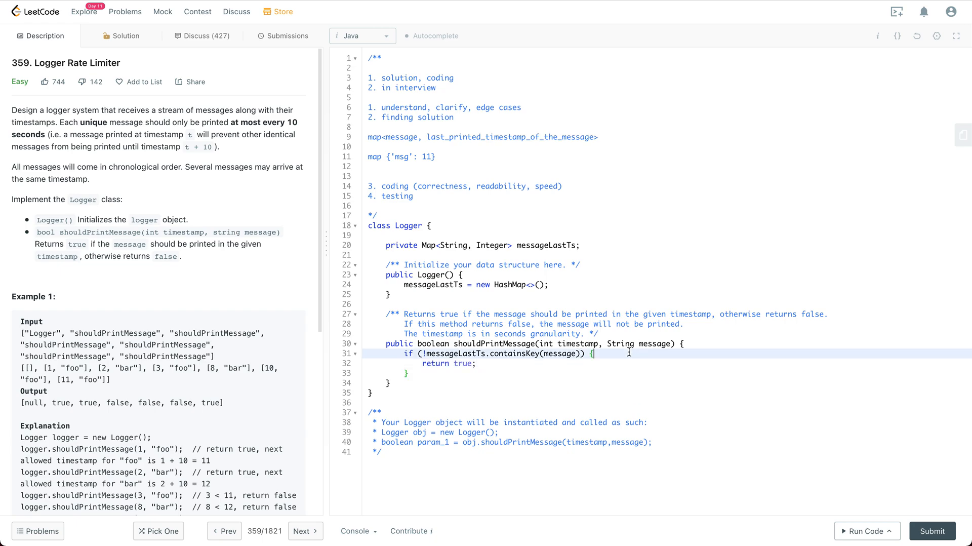
key("enter")
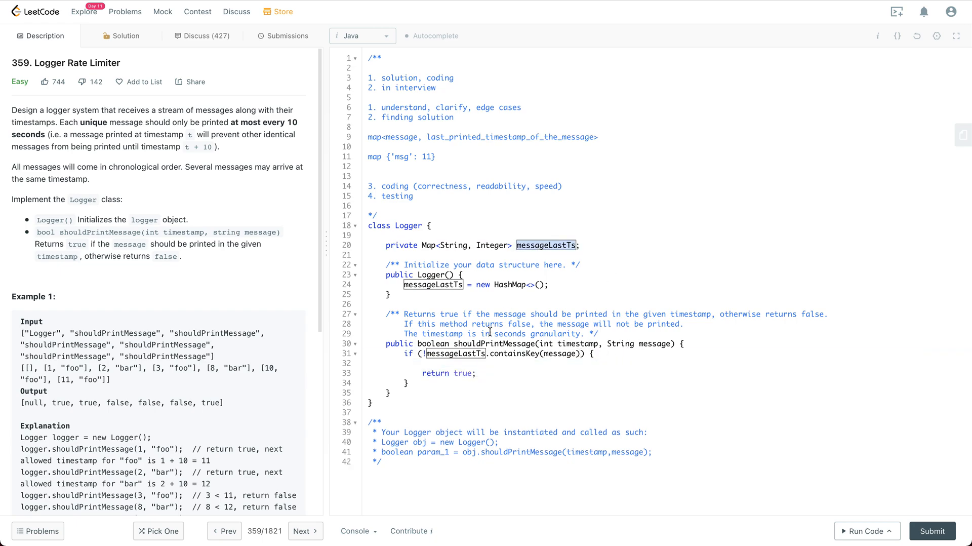
- Record the message with messageLastTs(message, timestamp) inside that branch
type("messageLastTs();")
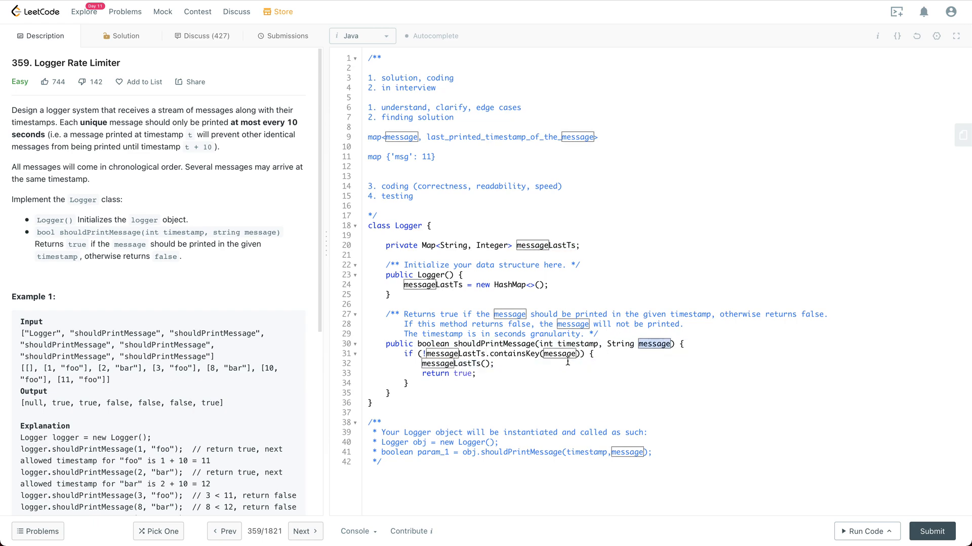
type("message,")
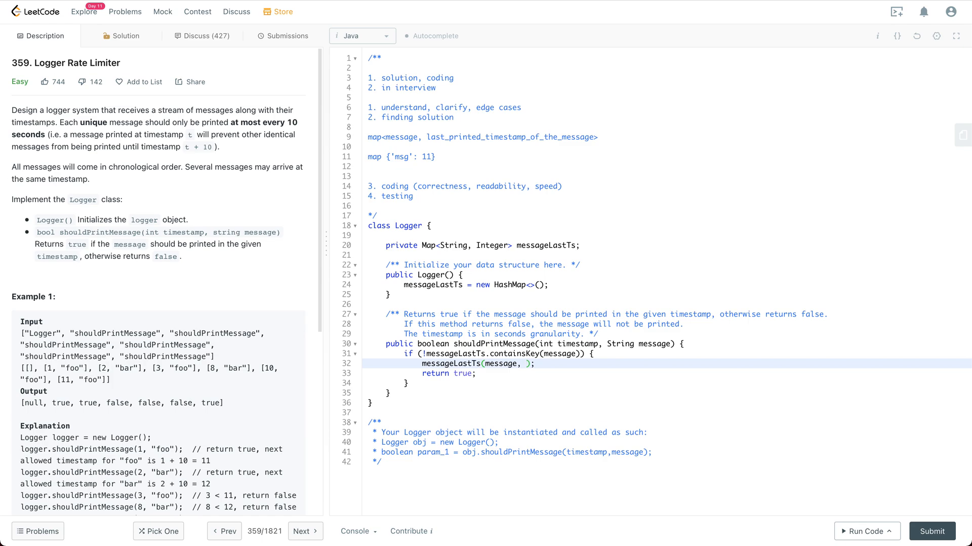
type("timestamp")
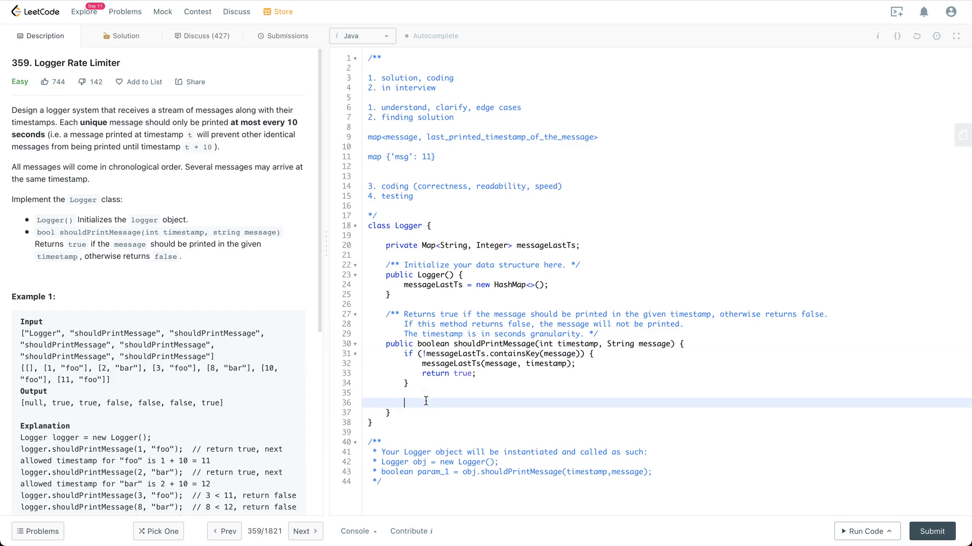
- Read int lastPrintTs = messageLastTs.get(message); in shouldPrintMessage
type("messageLastTs")
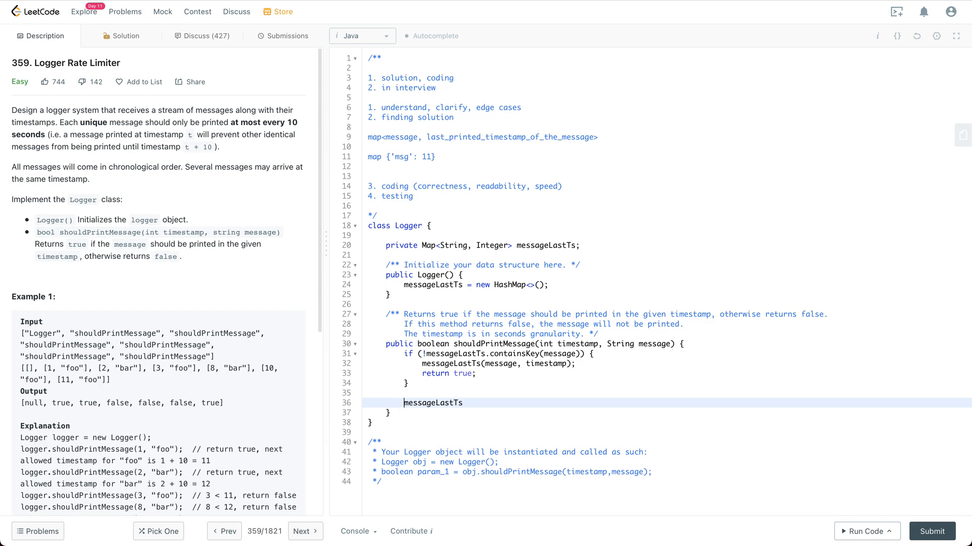
type("int lastTs")
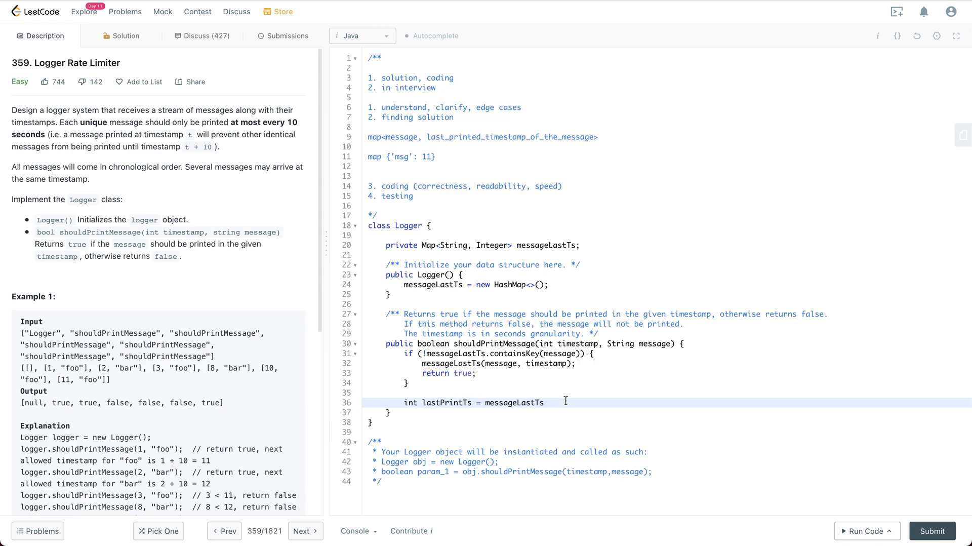
type(".get();")
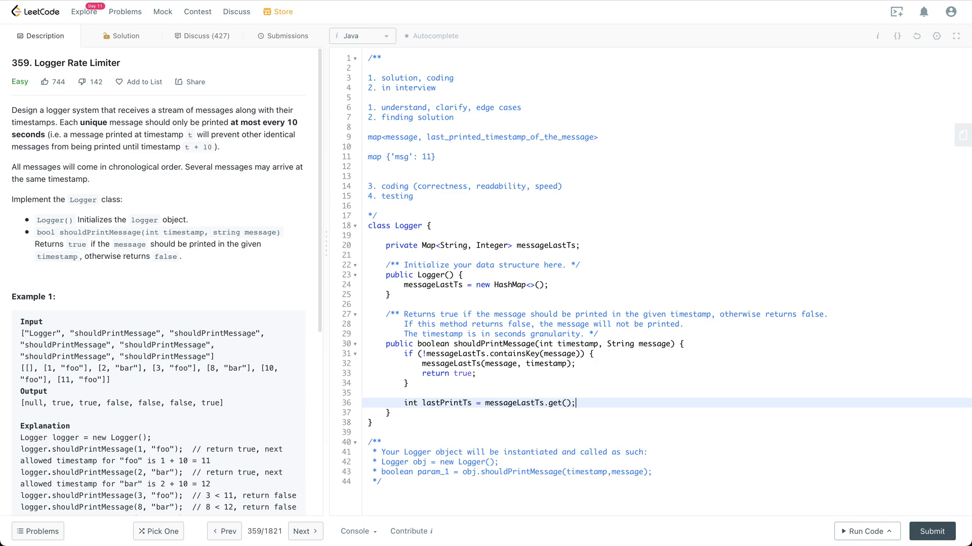
type("mess")
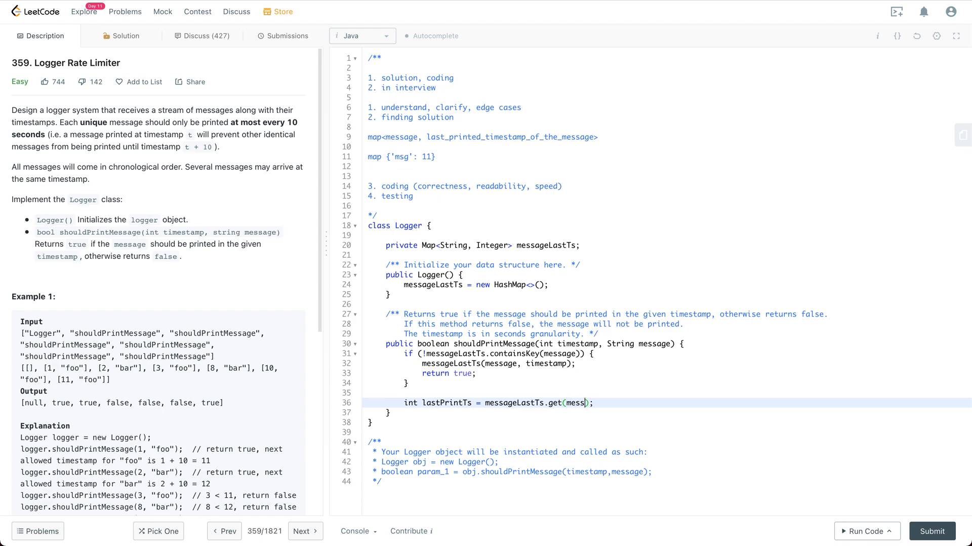
type("age);")
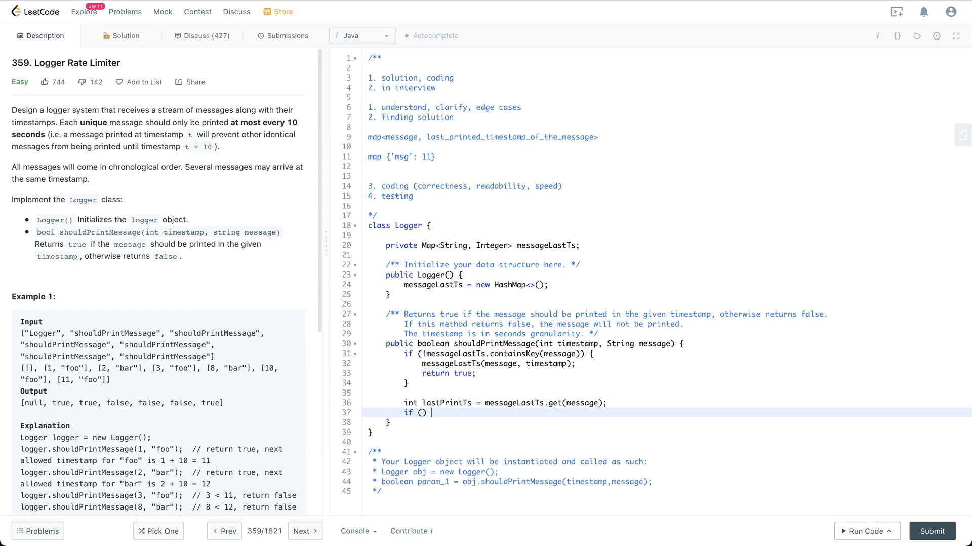
type("lastPrintTs")
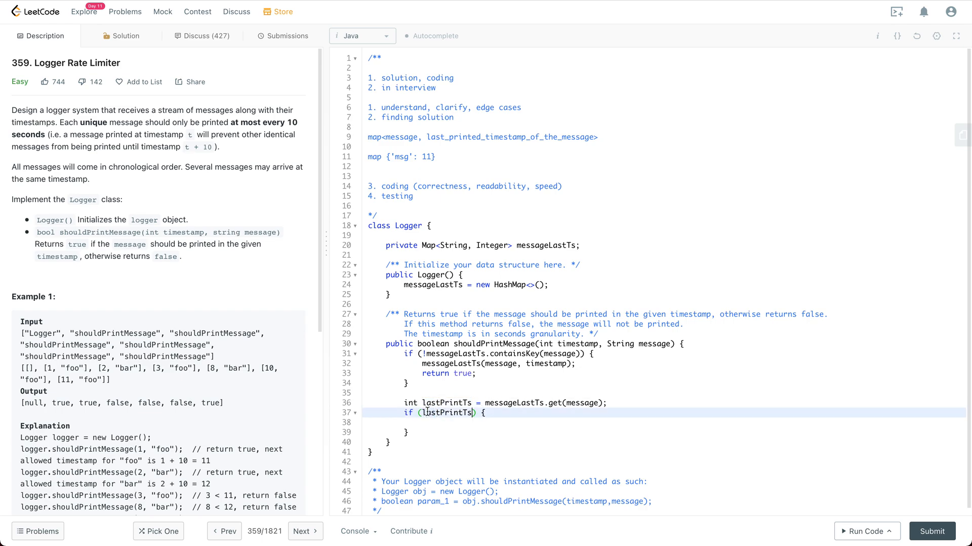
- Add the condition if (timestamp - lastPrintTs < 10) { } after the lookup
type("+ 10")
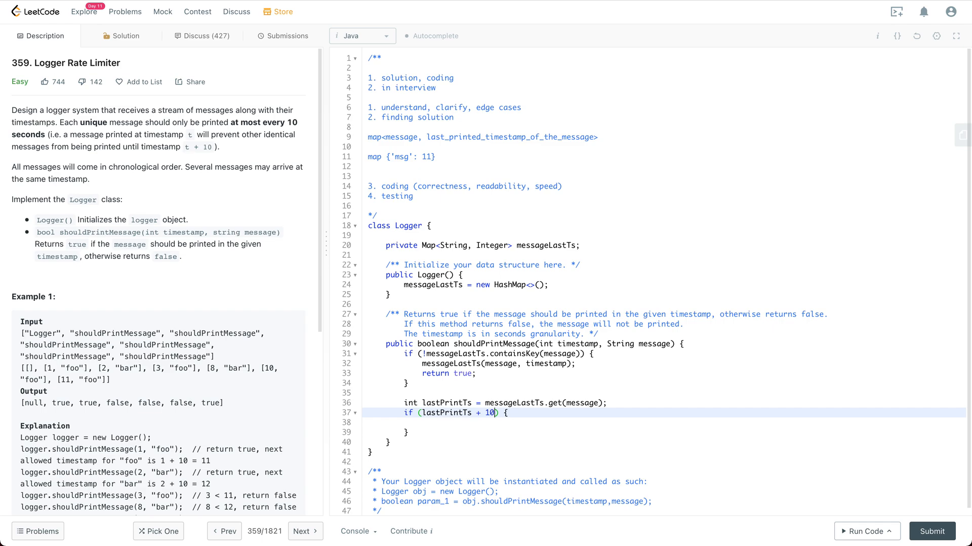
key("Backspace")
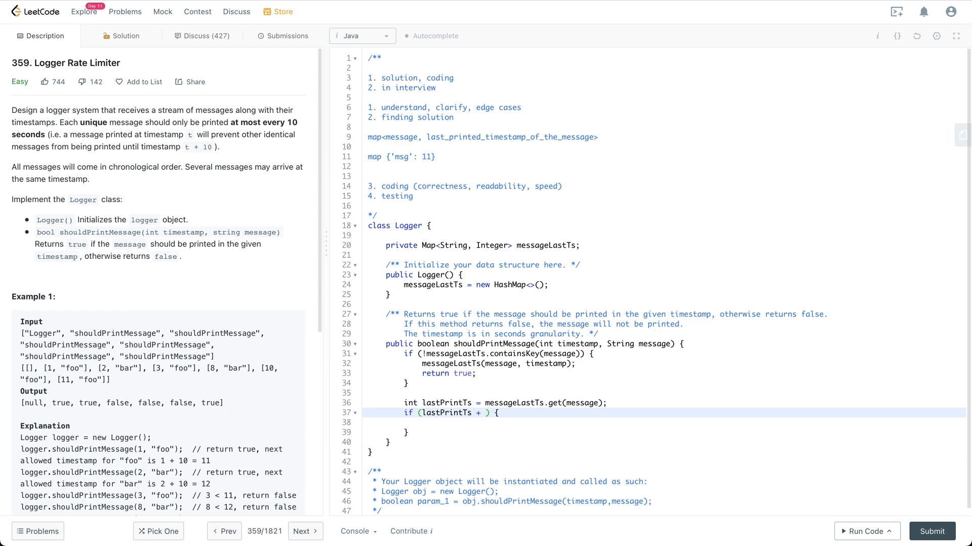
type("9 <")
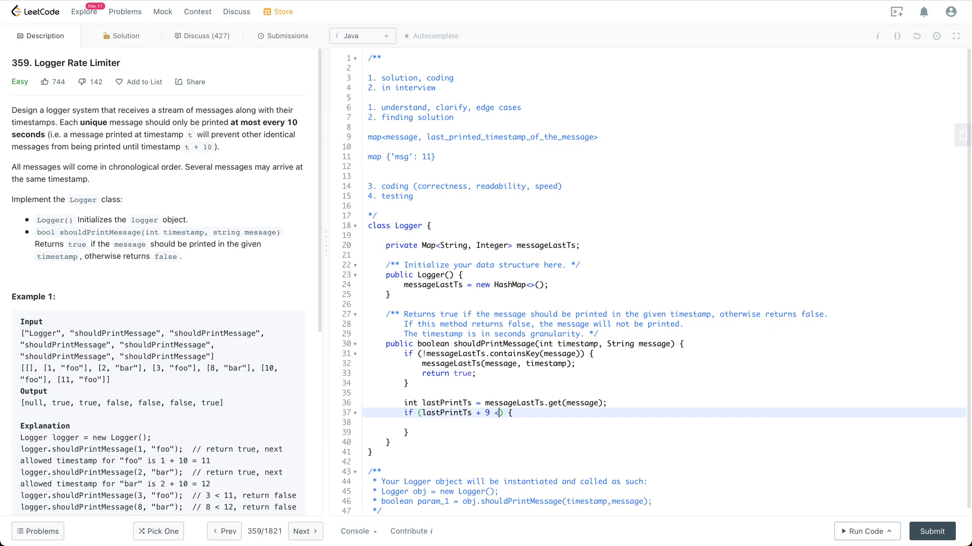
type("times")
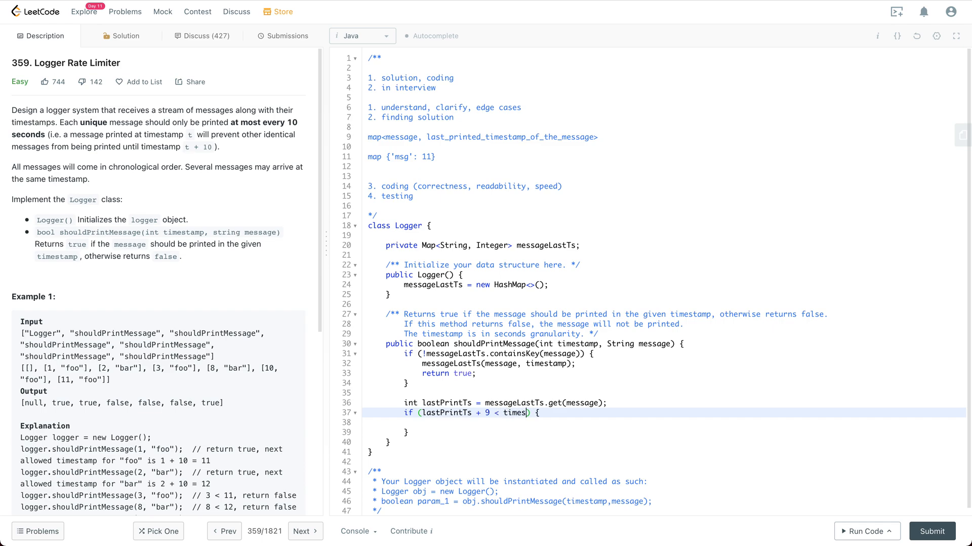
type("tamp")
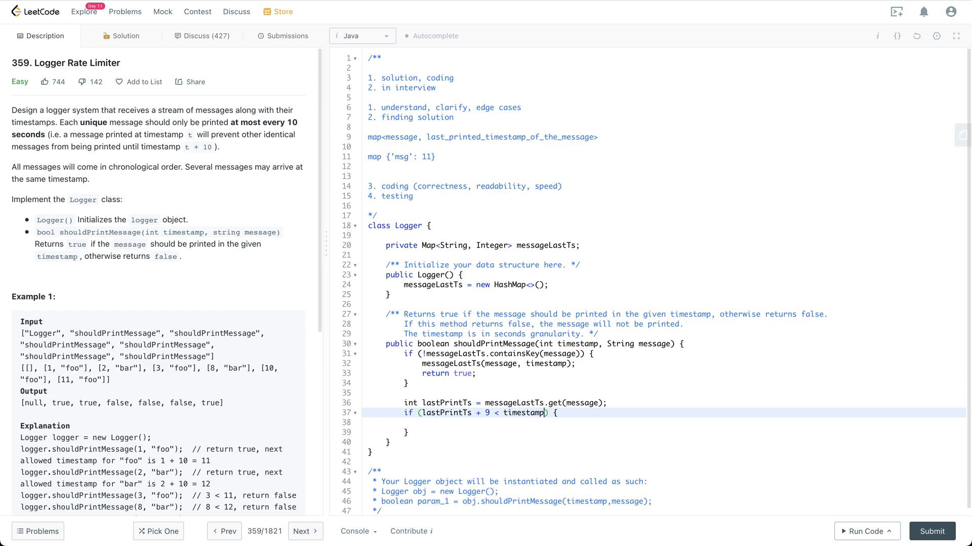
mouse_move(522, 412)
type(" - ")
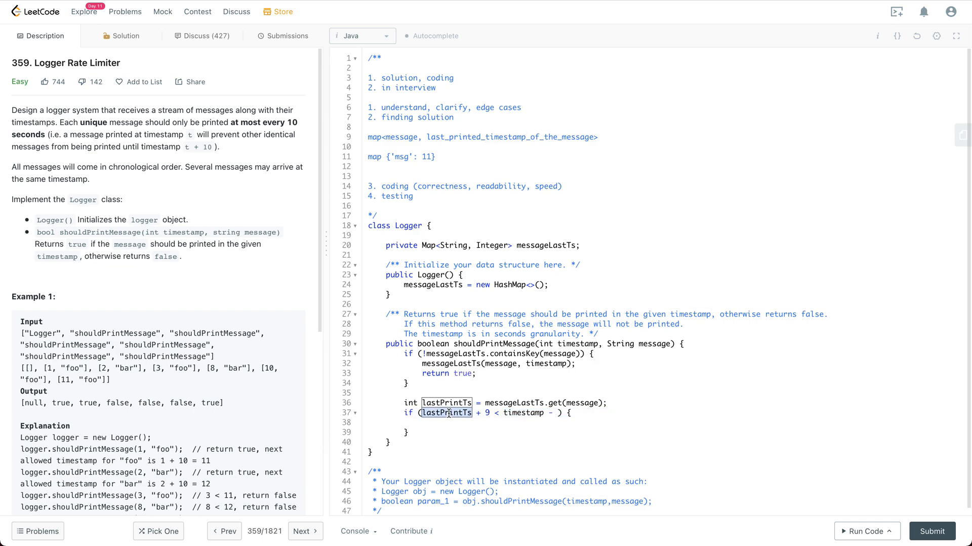
type("lastPrintTs")
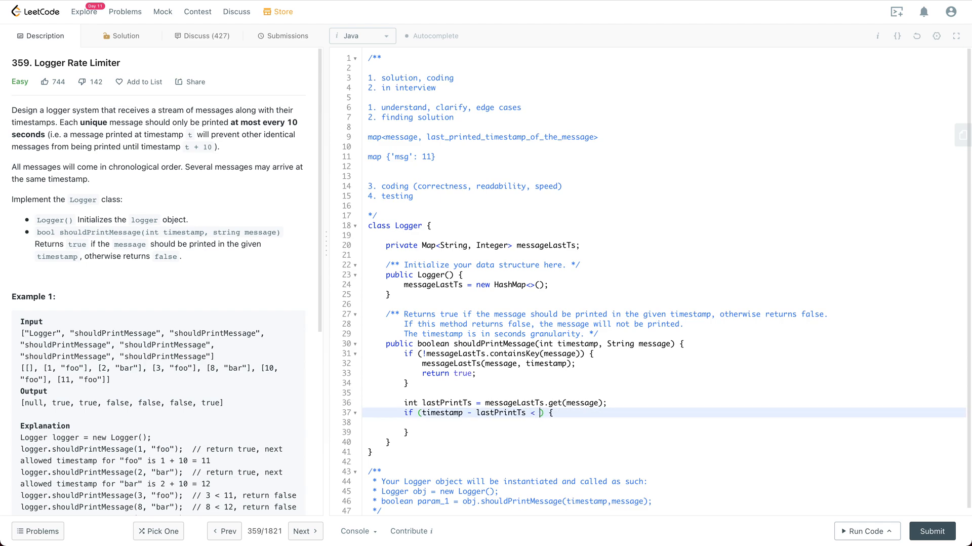
type("10")
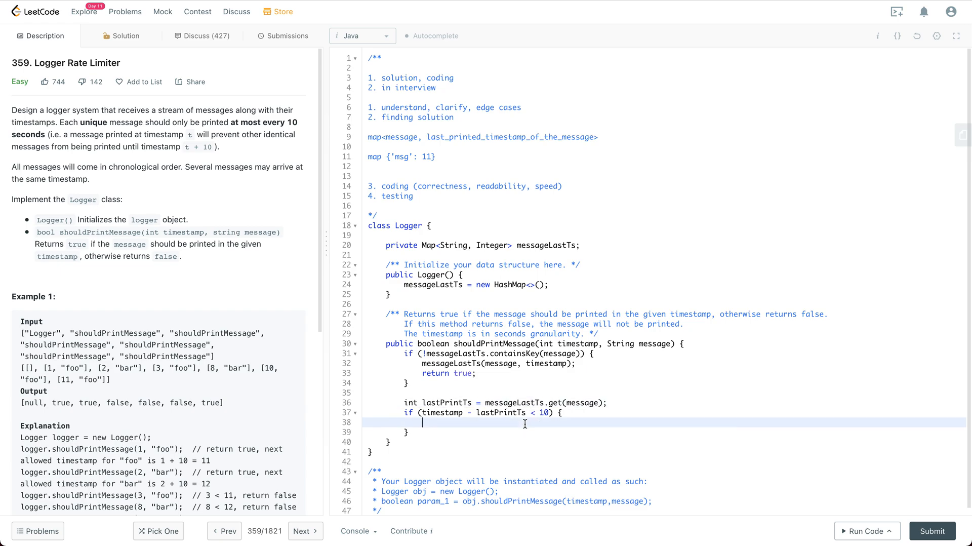
mouse_move(516, 428)
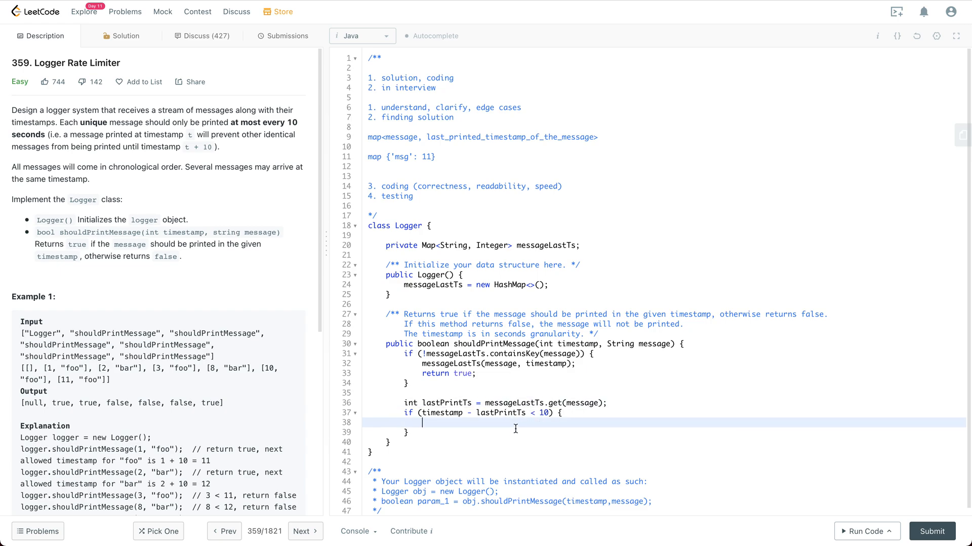
- Return false within 10 seconds, otherwise messageLastTs.put(message, timestamp); and return true
type("return")
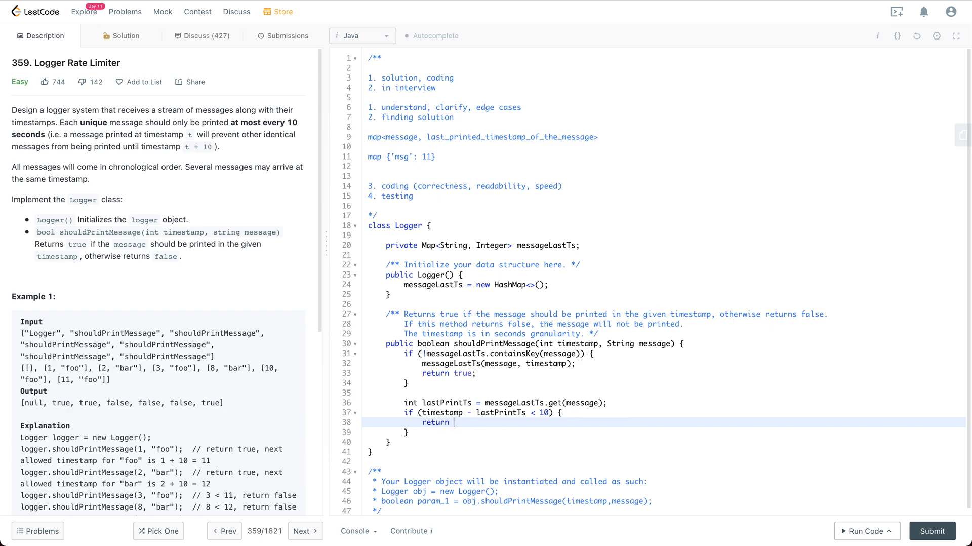
type("false;")
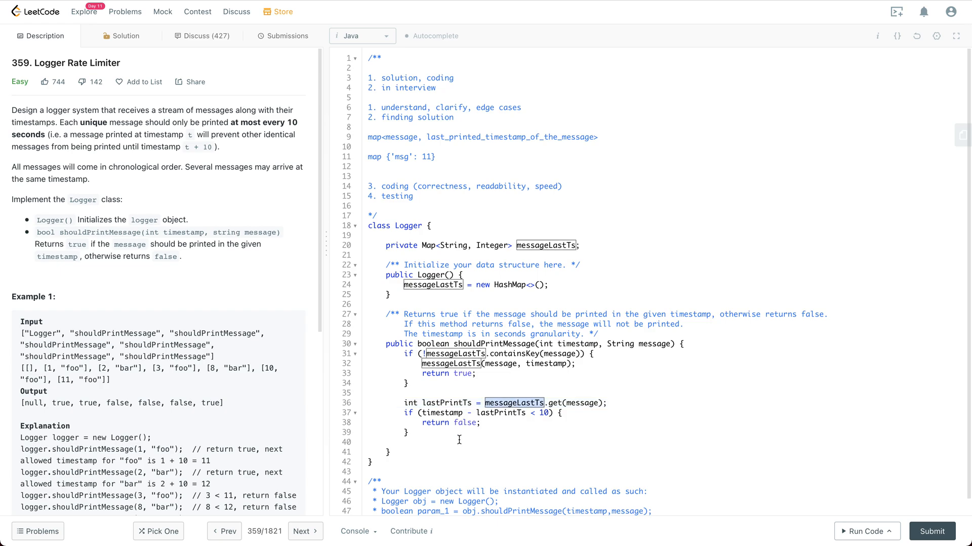
type("messageLastTs")
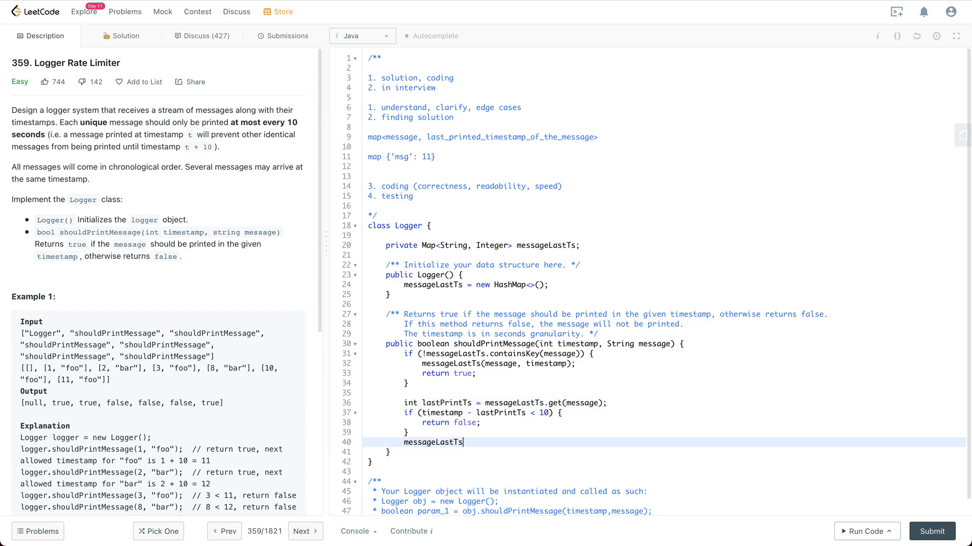
type(".put();")
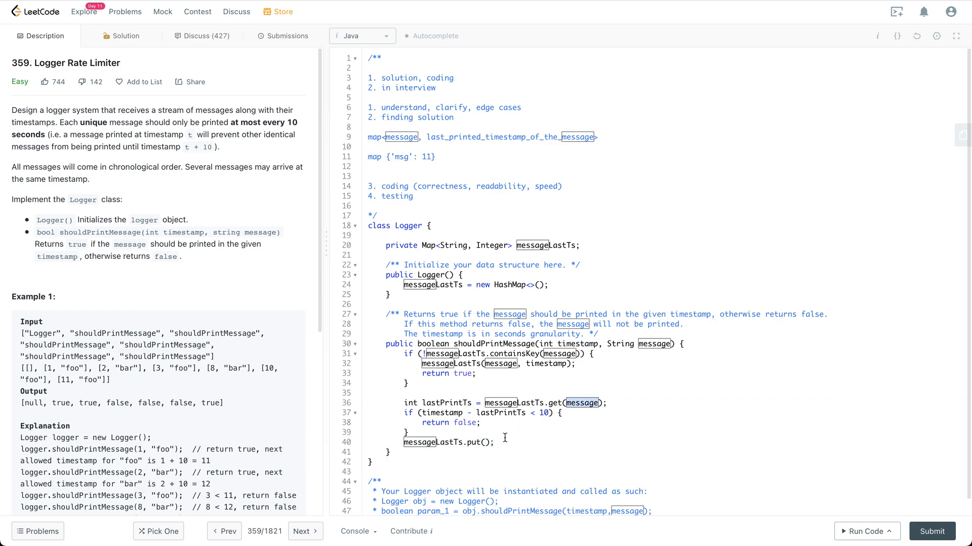
type("message, time")
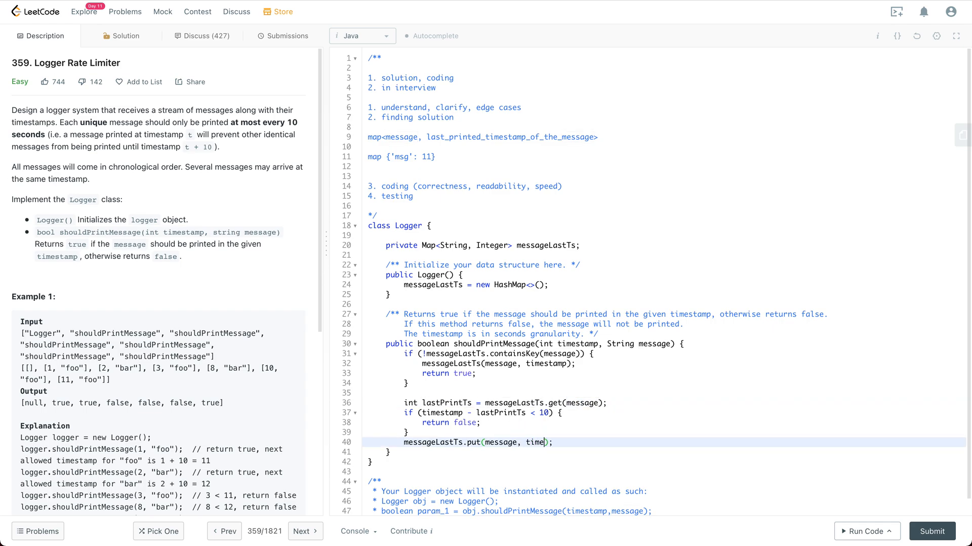
type("stamp);")
type("return true;")
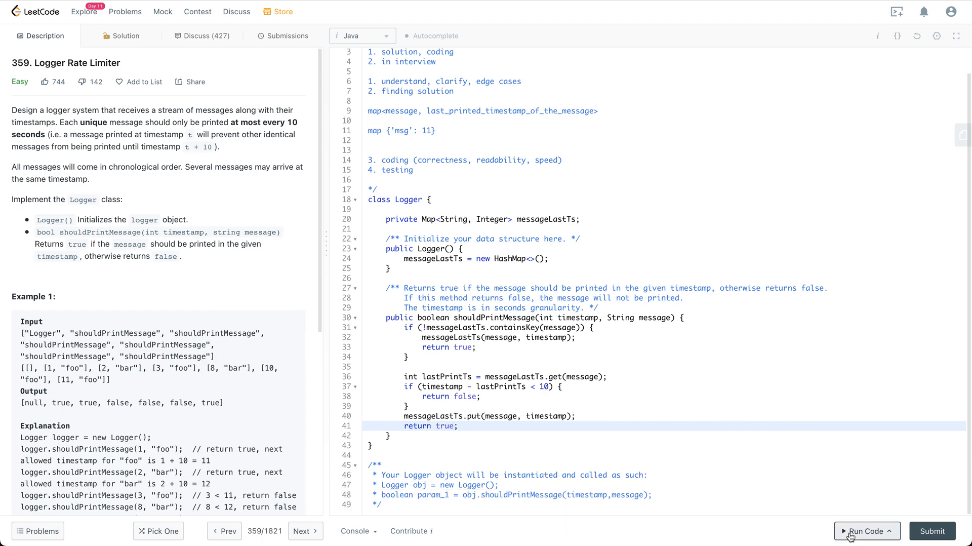
- Run the code and fix the line 32 compile error by adding .put to the map update
left_click(866, 531)
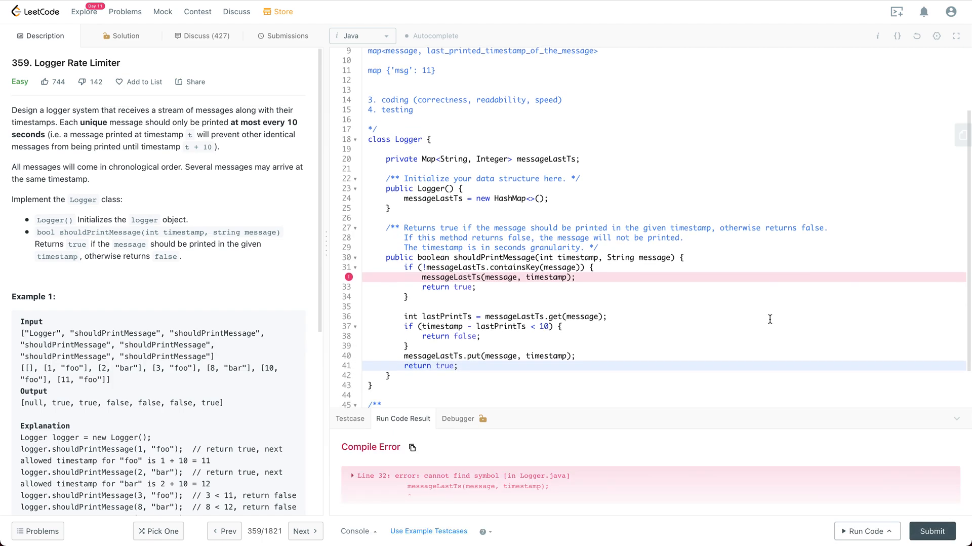
scroll("down", 3)
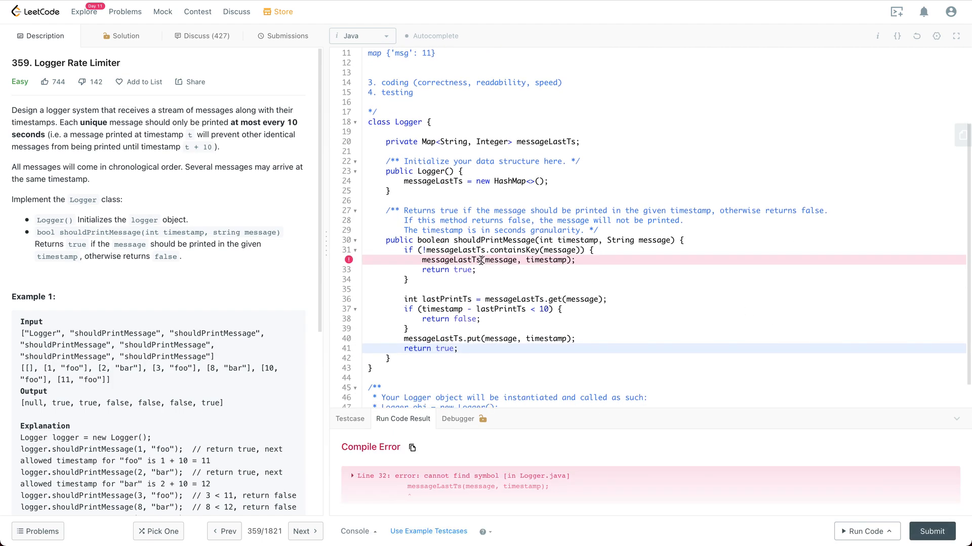
type(".put")
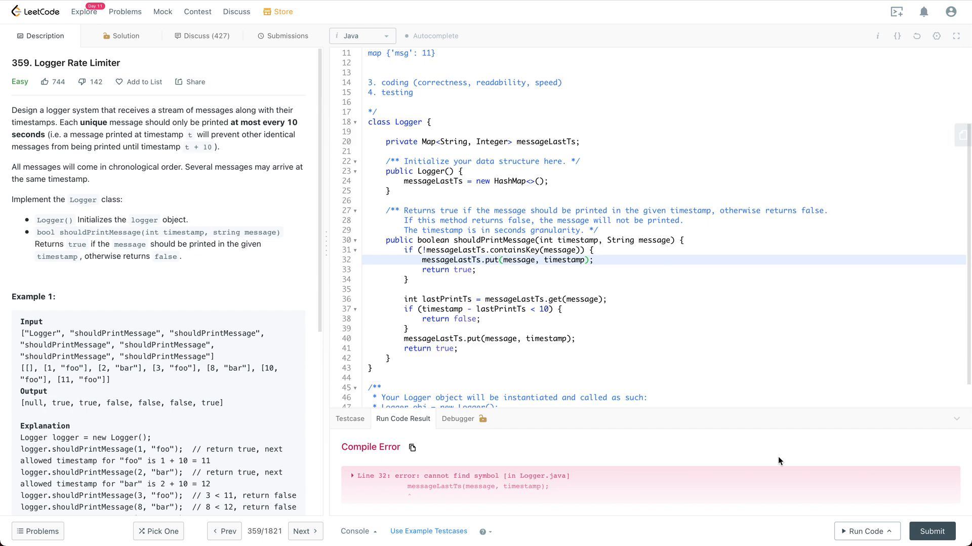
- Submit the Logger solution for an Accepted verdict and return to the Description view
left_click(866, 531)
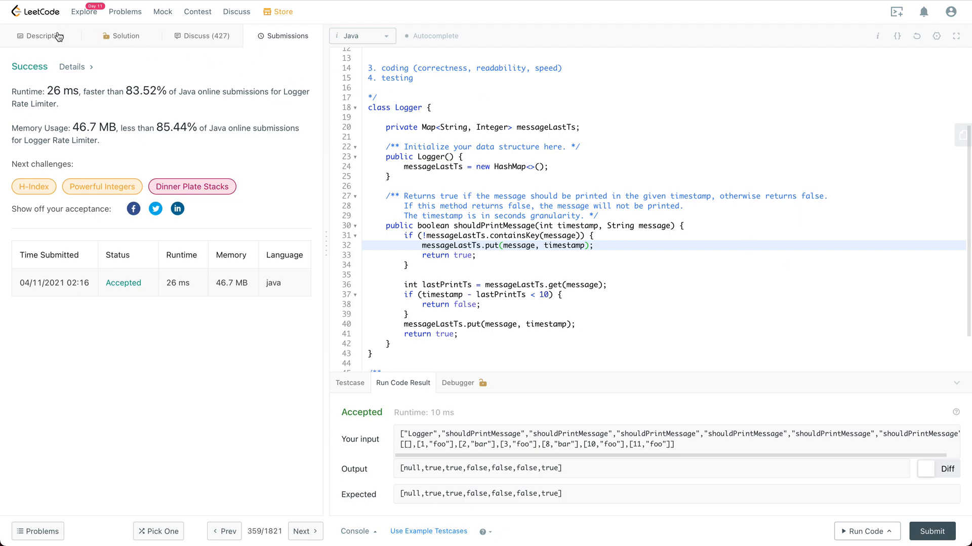
left_click(42, 35)
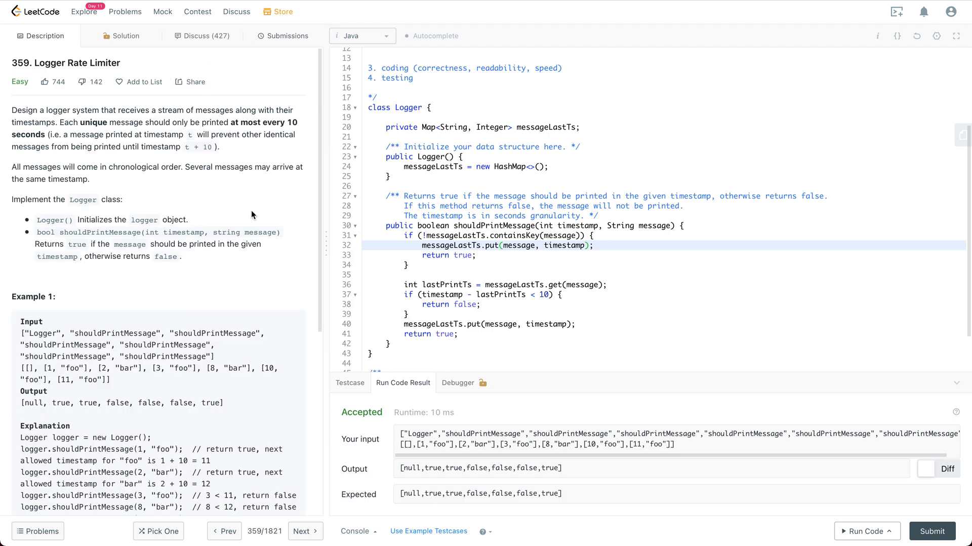
mouse_move(485, 222)
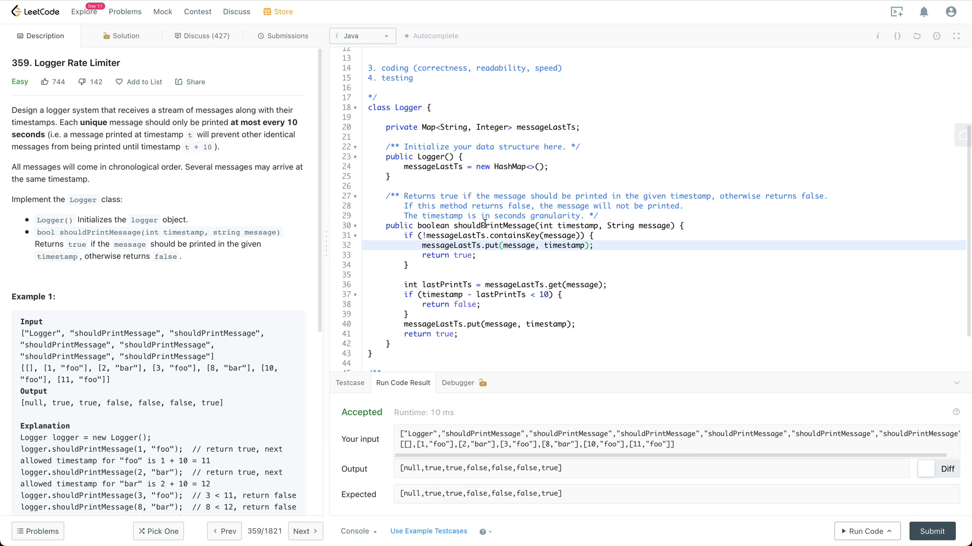